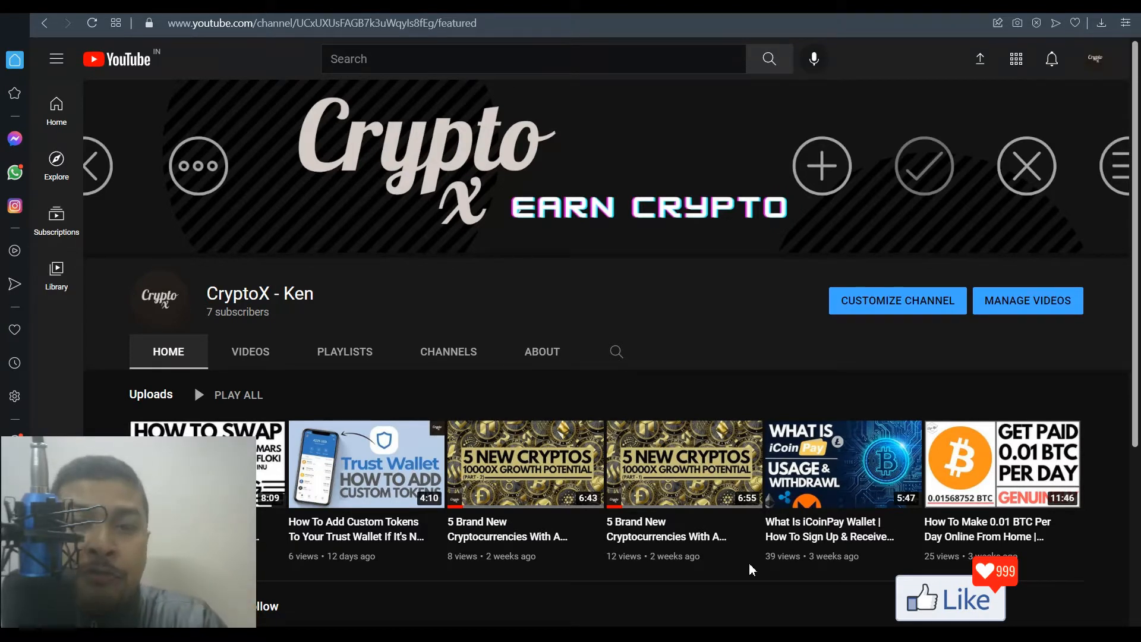
Navigate the browser from YouTube to canva.com
text(canva.com)
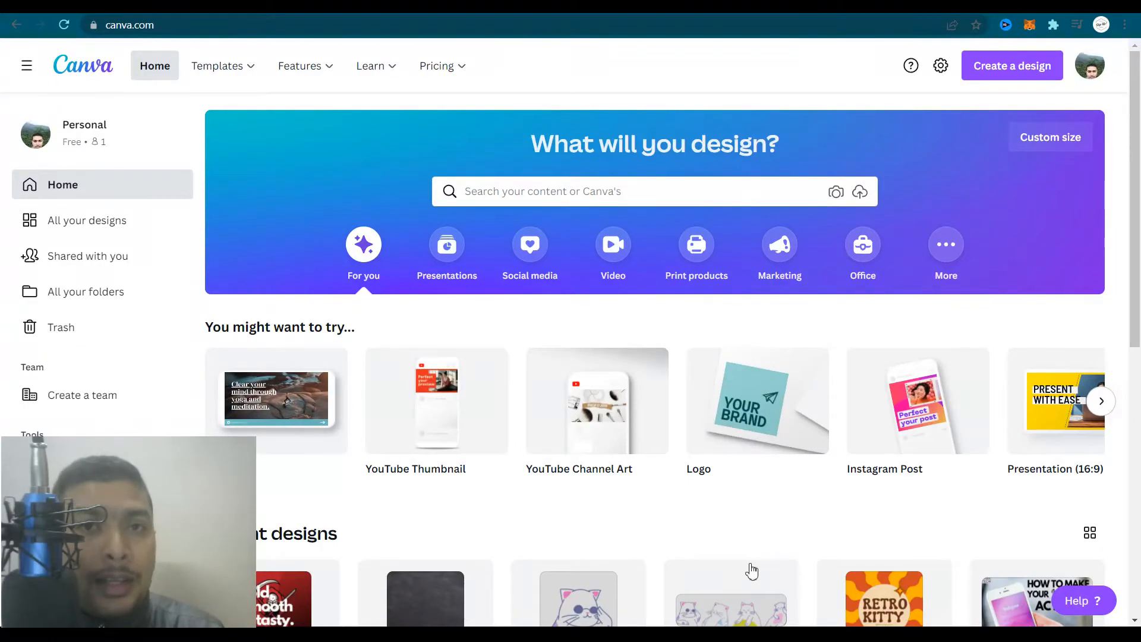
scroll(down, 3)
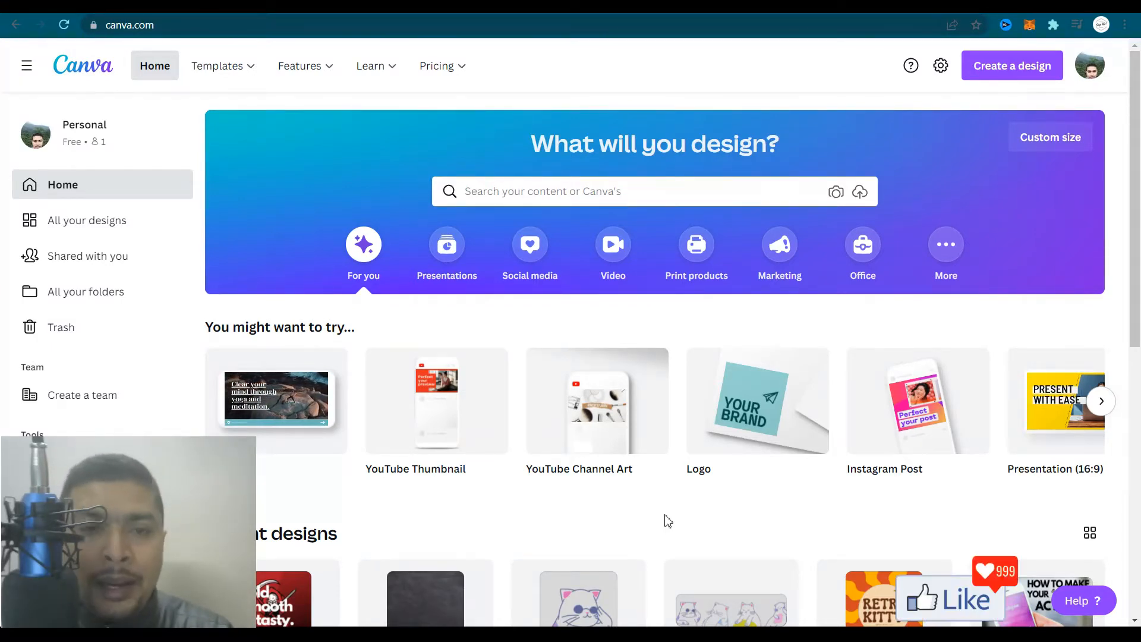
scroll(down, 3)
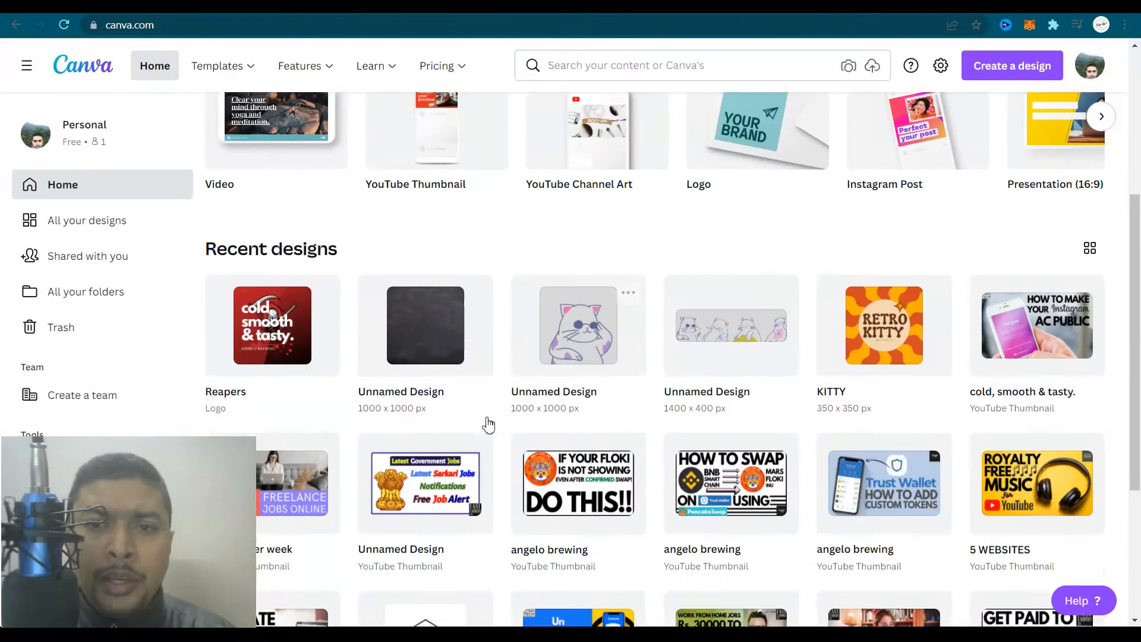
scroll(down, 3)
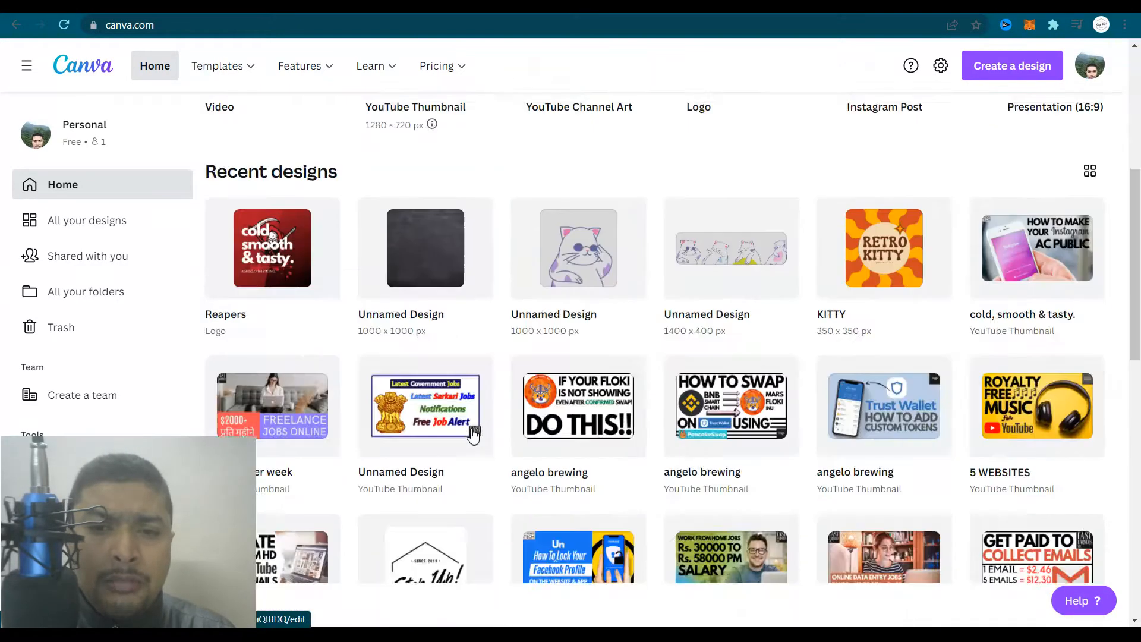
scroll(down, 3)
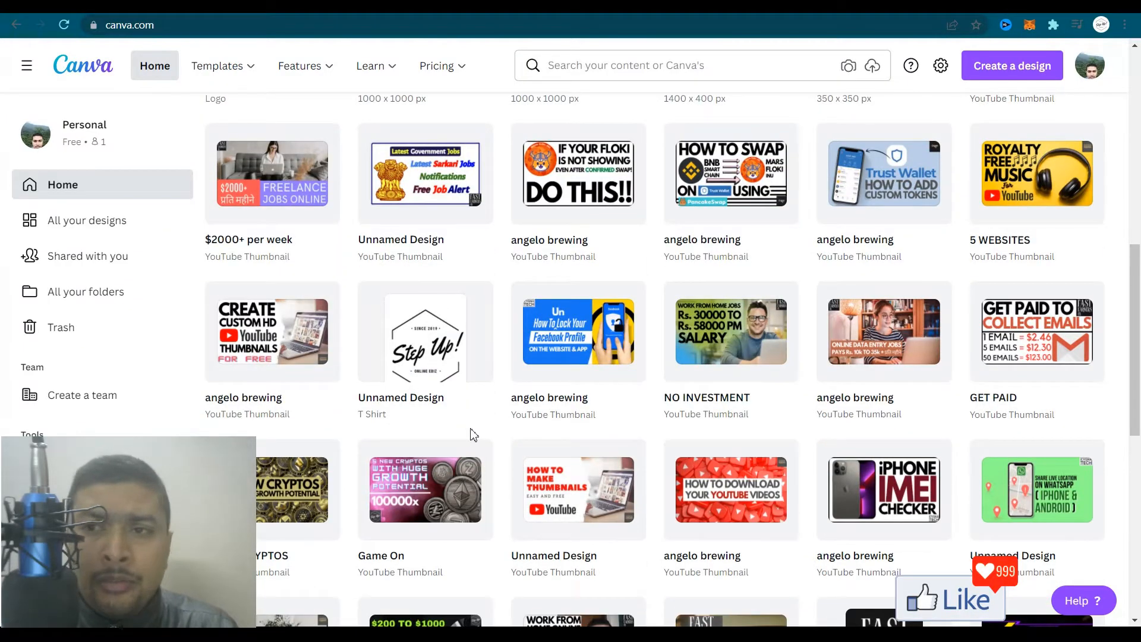
scroll(down, 3)
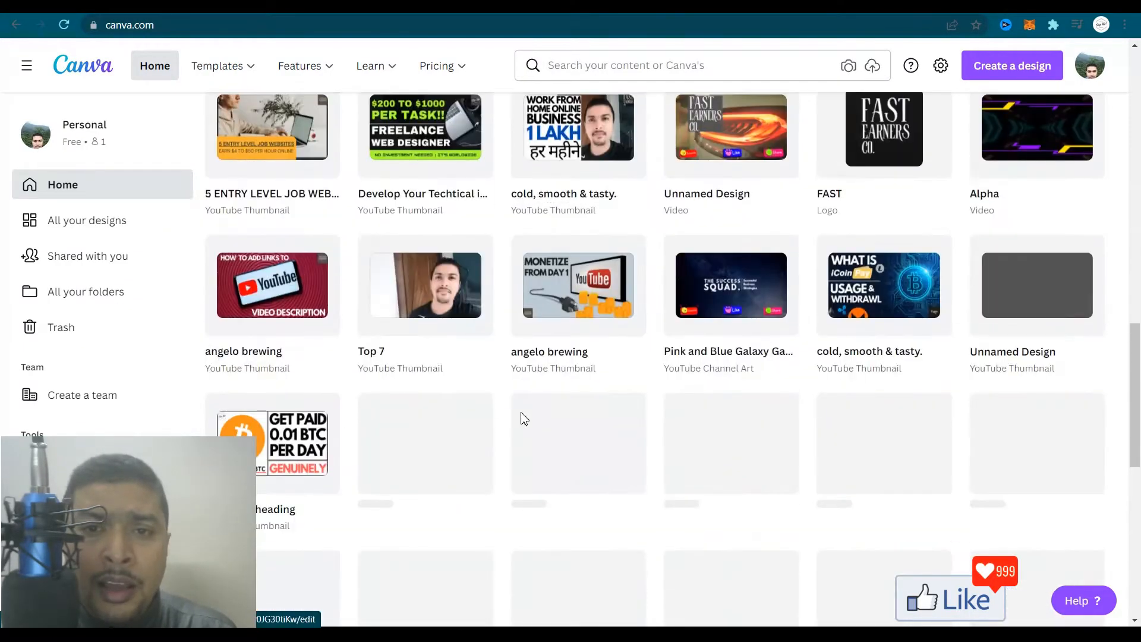
scroll(down, 3)
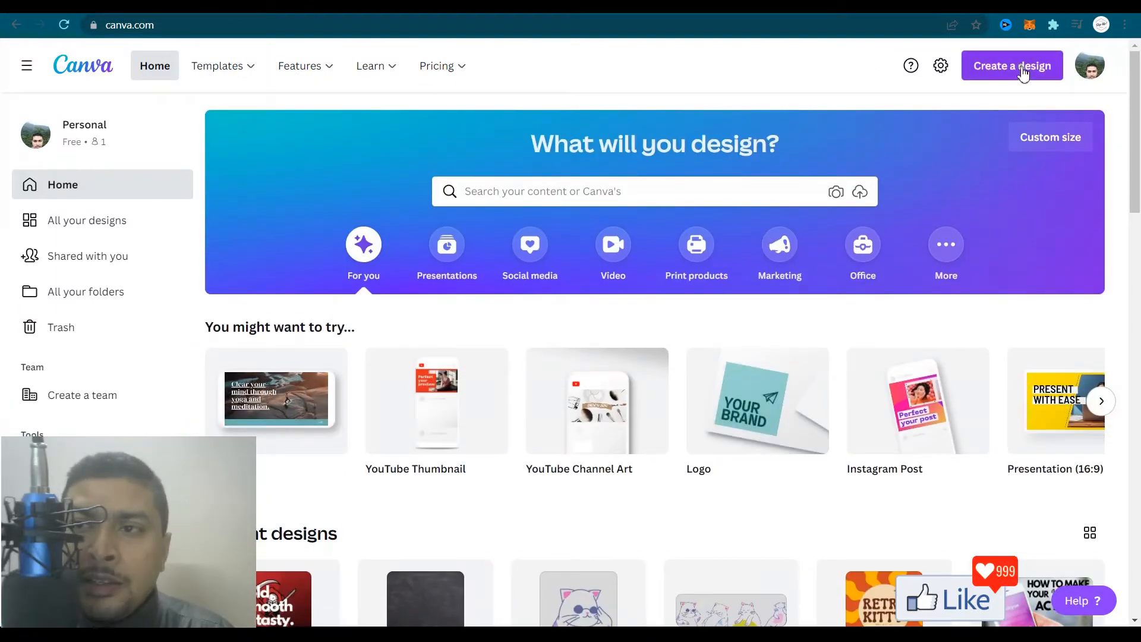
Create a new custom-size design of 1200 × 1200 px
click(1013, 66)
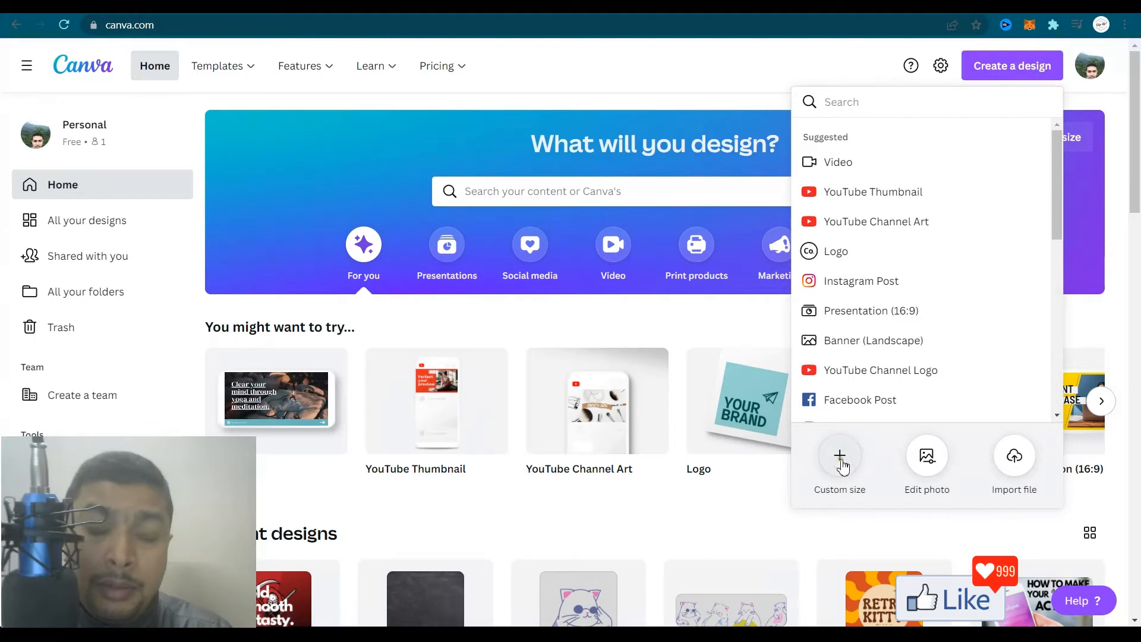
click(840, 456)
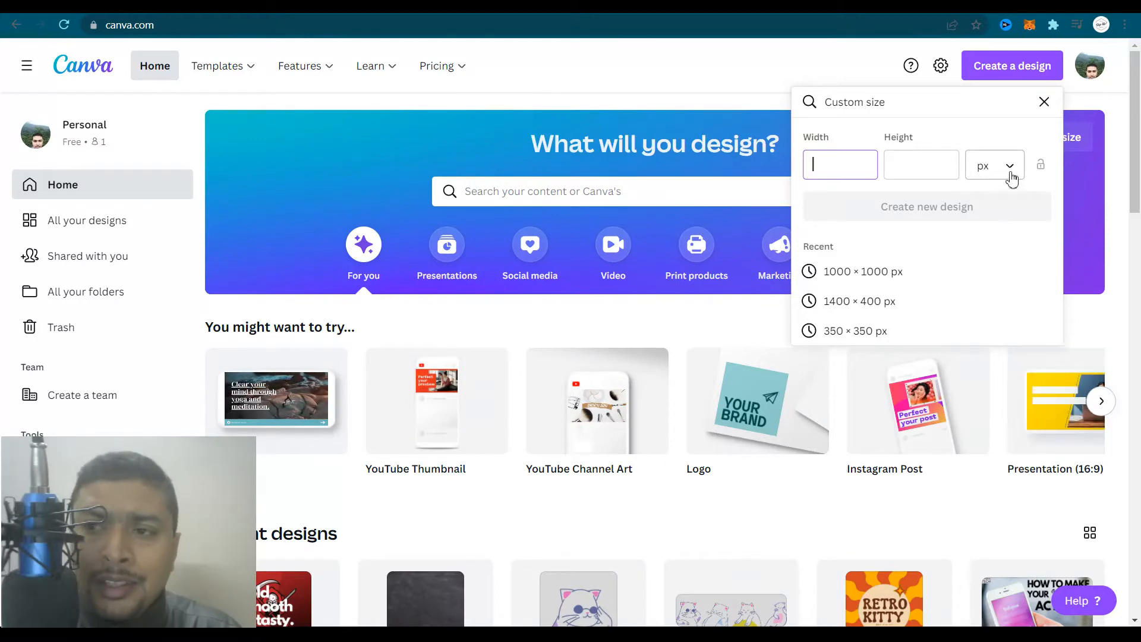
click(995, 166)
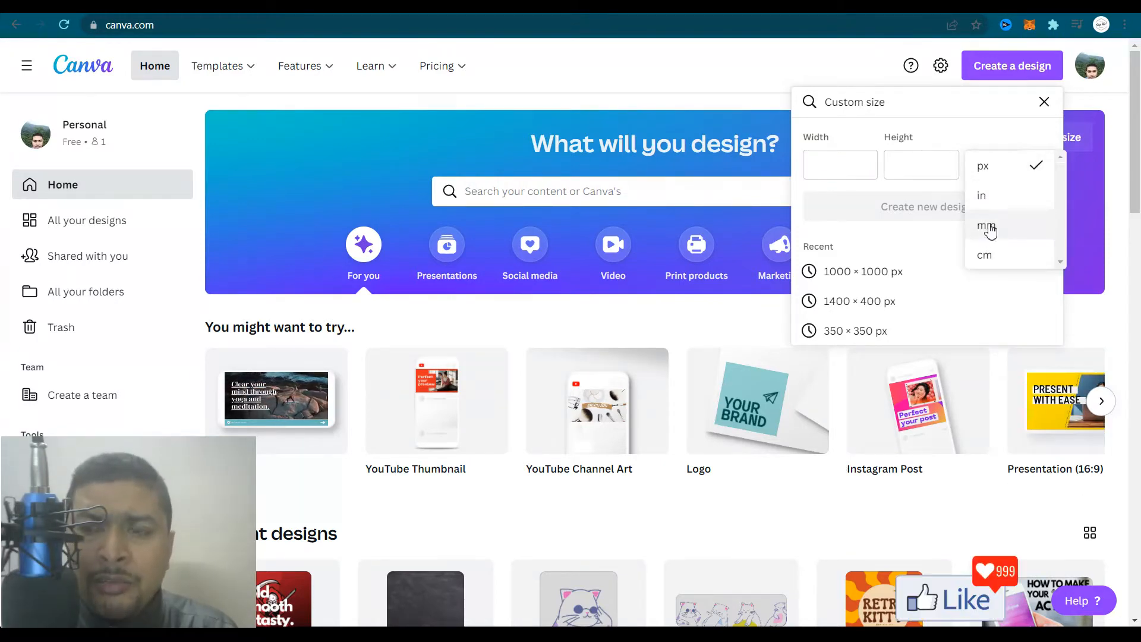
mouse_move(994, 255)
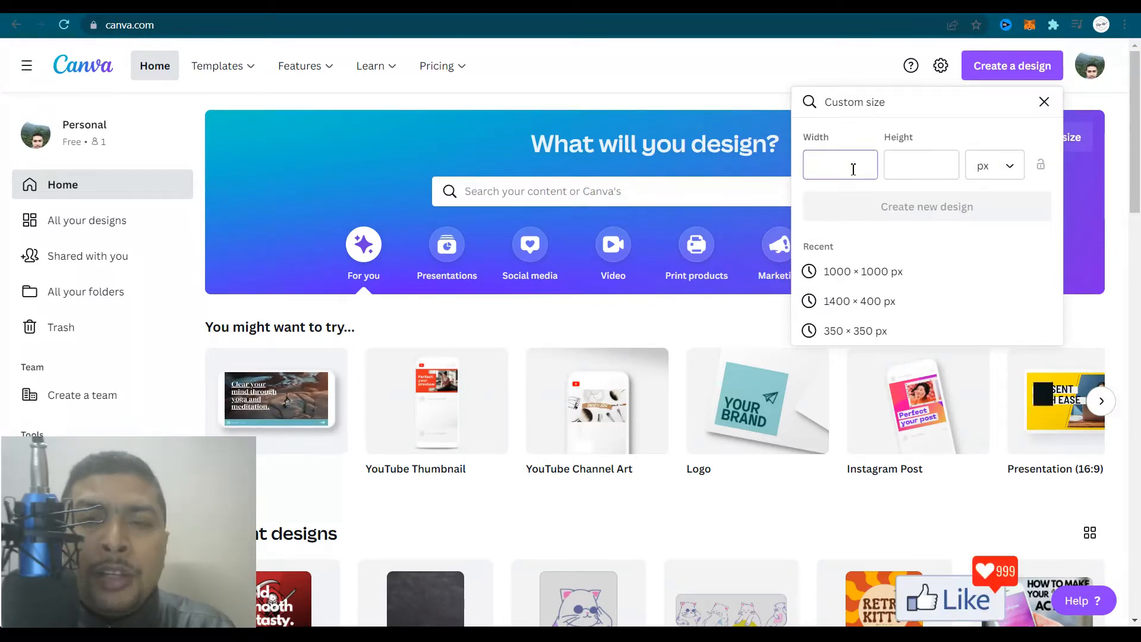
text(1)
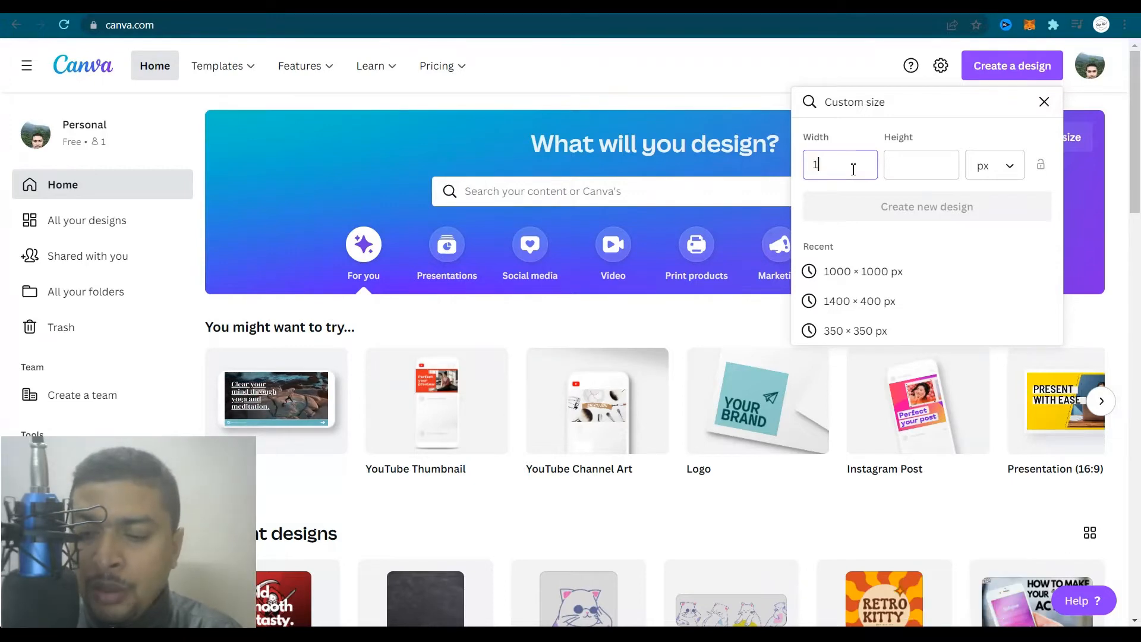
text(200)
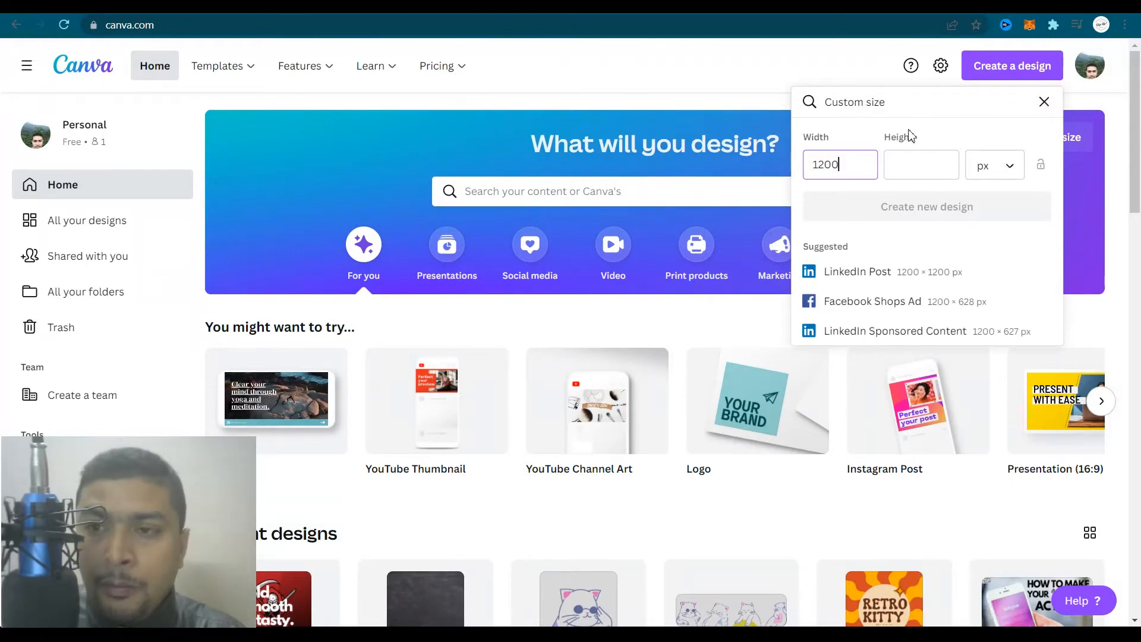
text(1200)
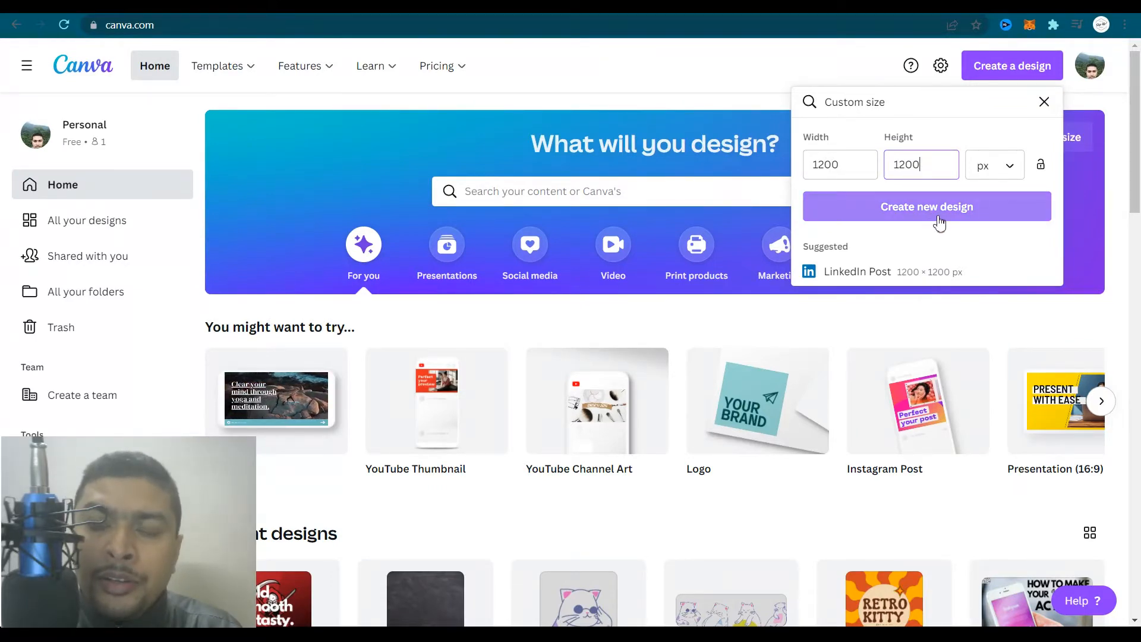
click(926, 206)
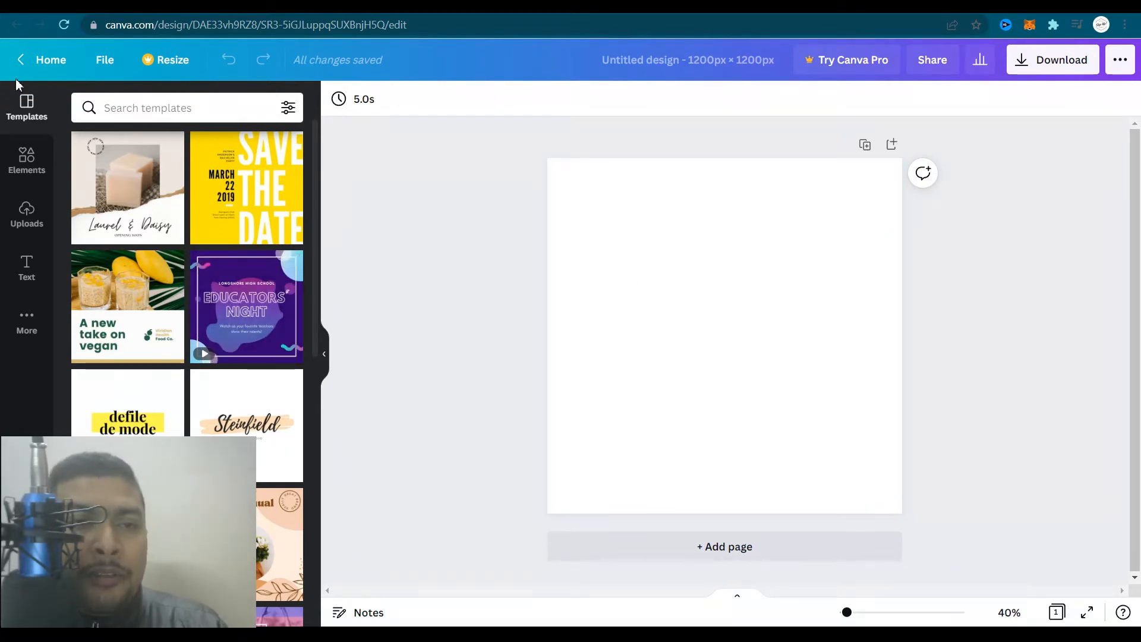
mouse_move(178, 290)
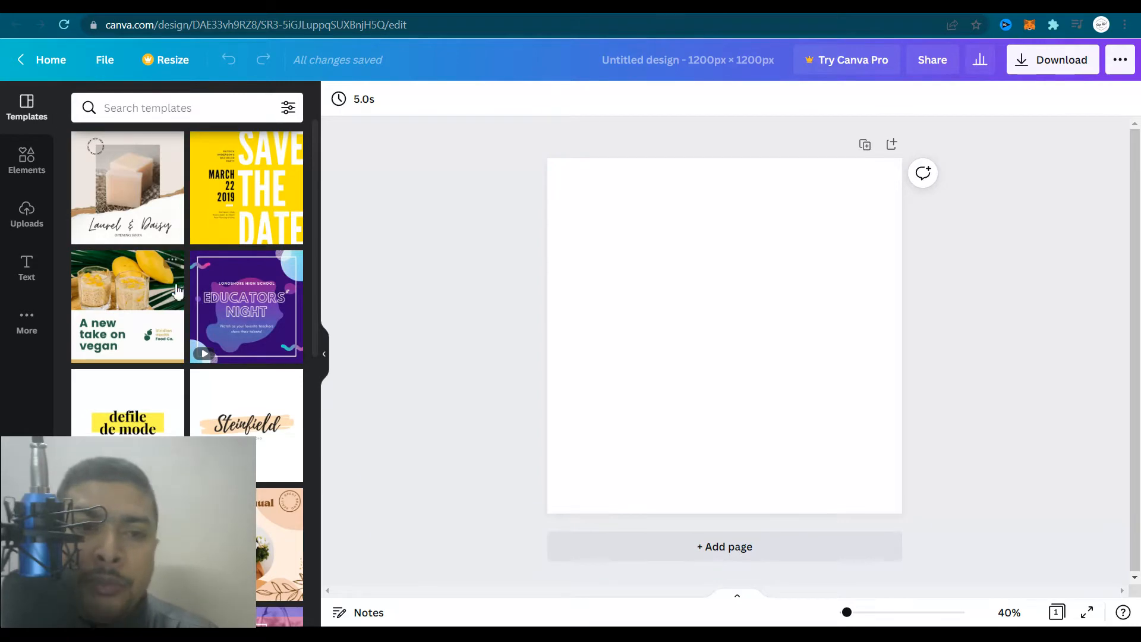
Browse the Templates, Elements and Uploads side panels
scroll(down, 3)
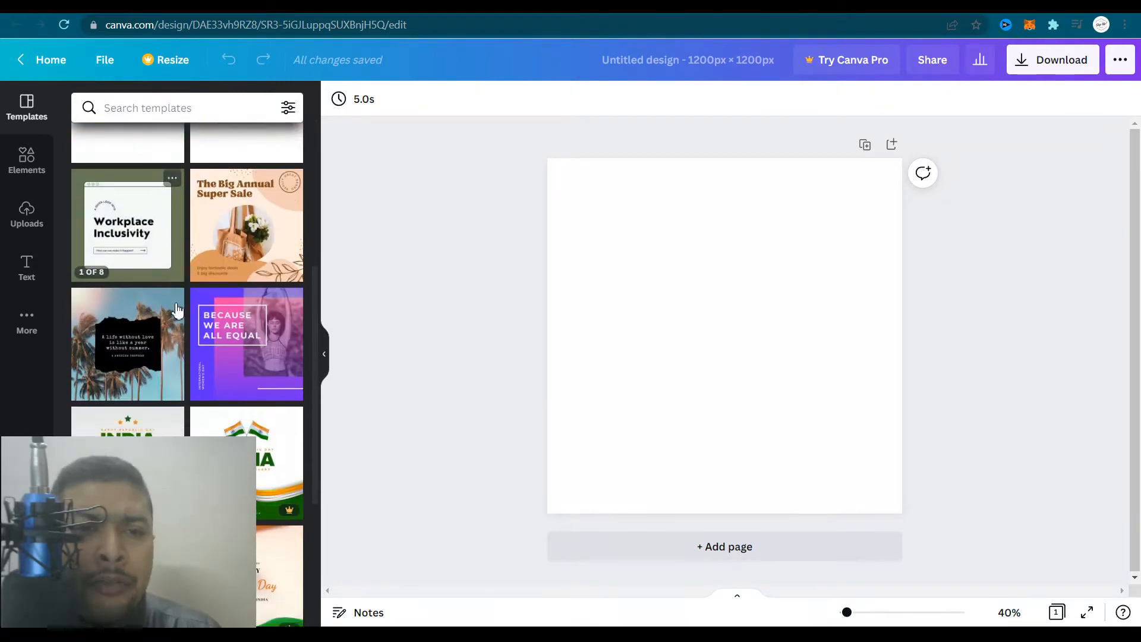
scroll(down, 3)
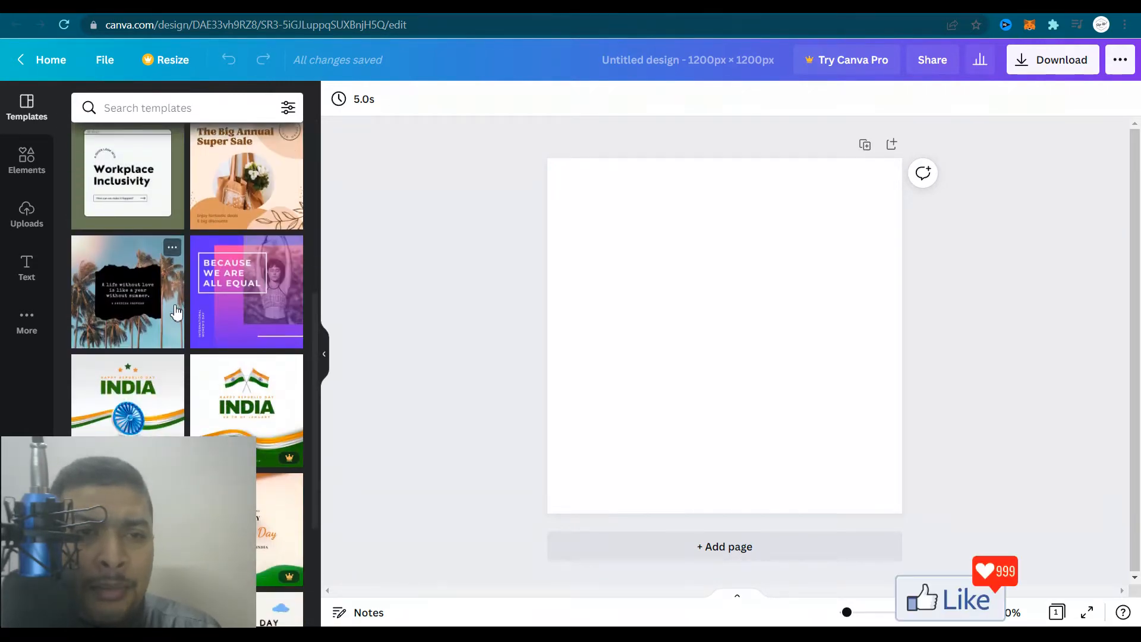
click(27, 160)
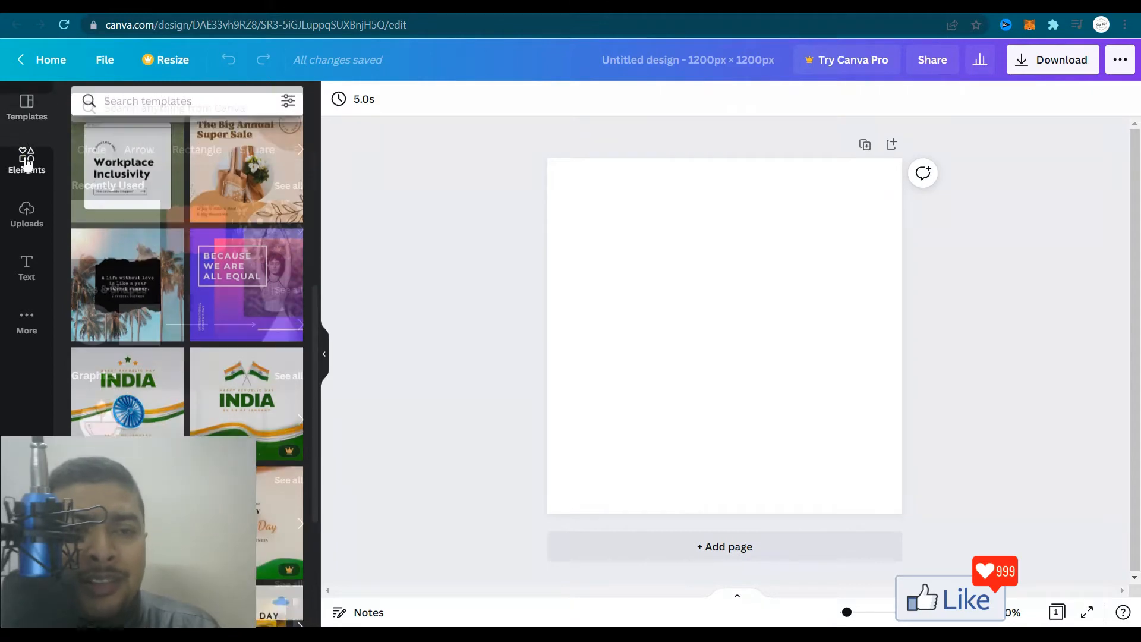
click(26, 160)
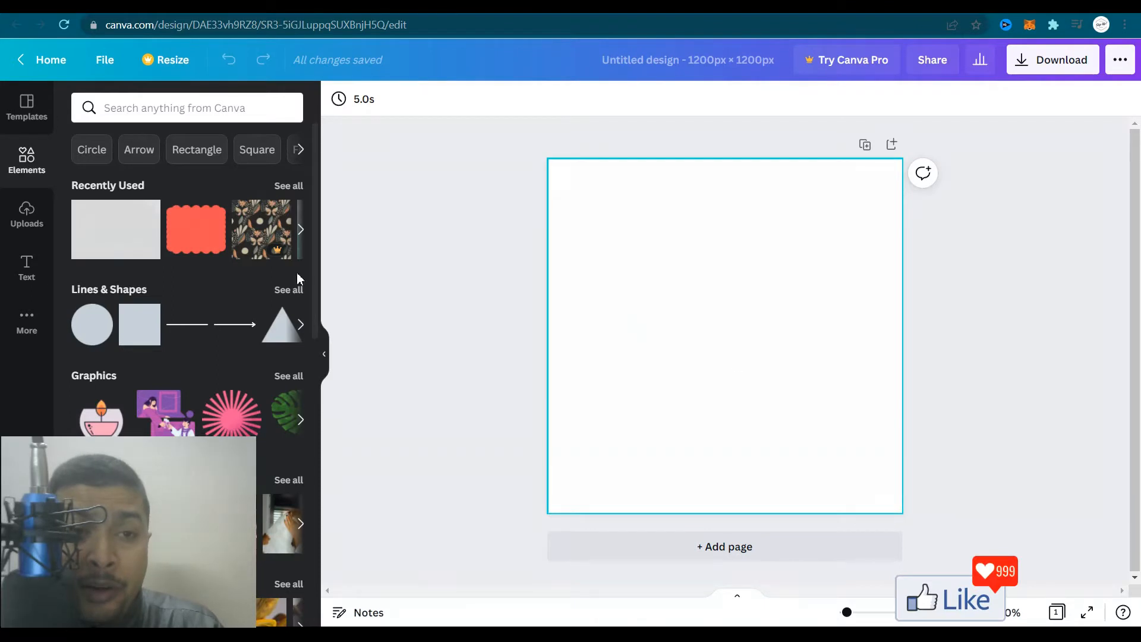
click(27, 214)
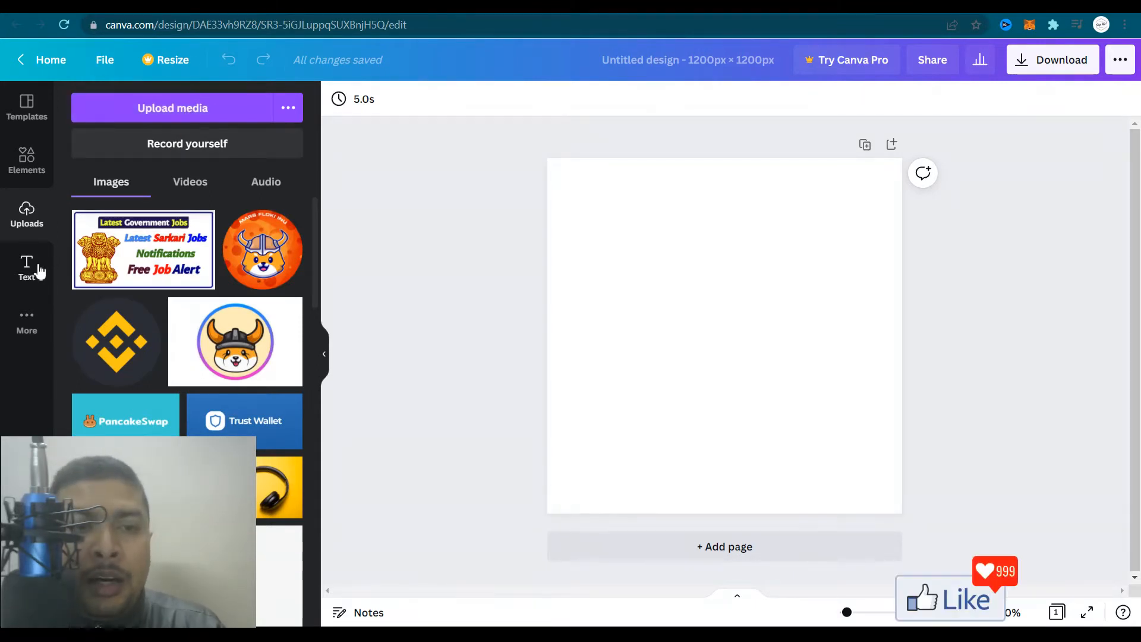
Scroll through the Text presets and the More apps panel
click(26, 267)
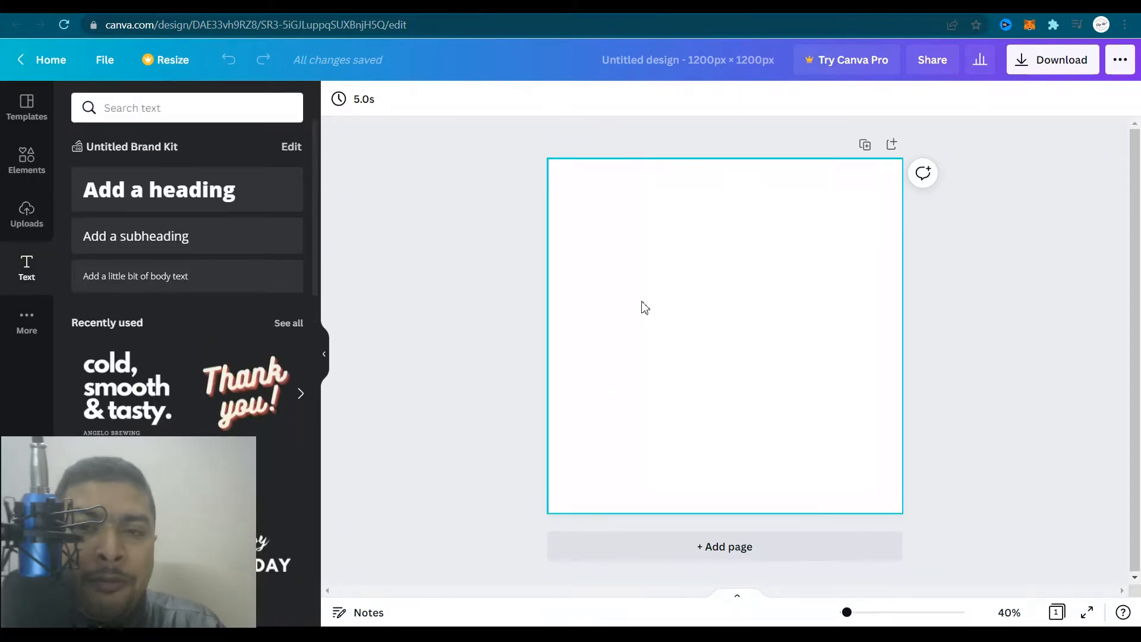
scroll(down, 3)
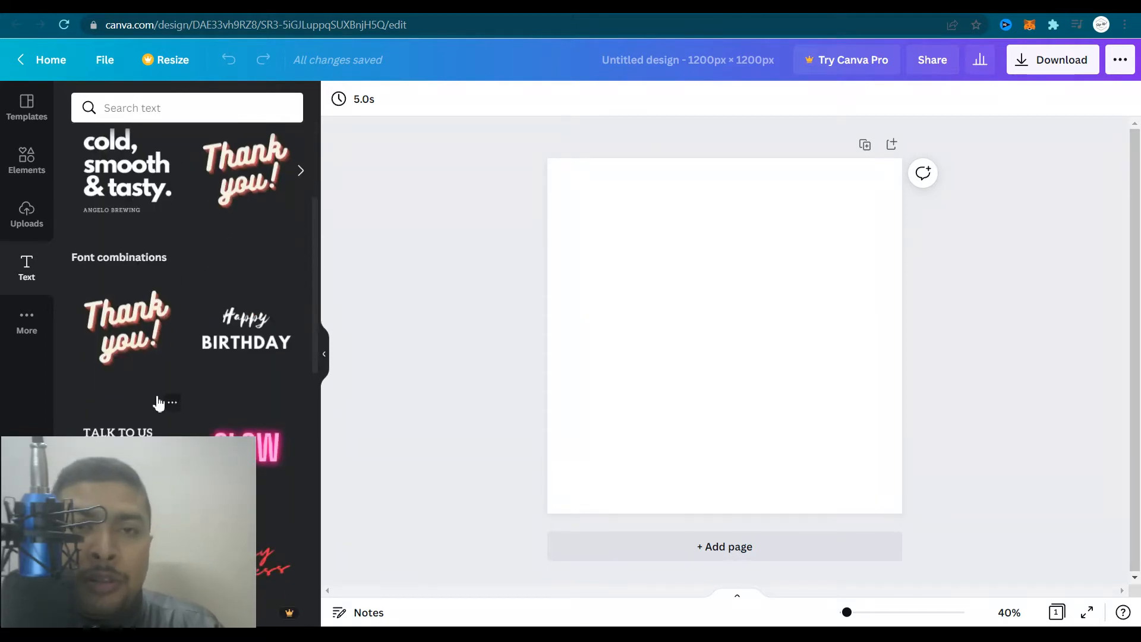
scroll(down, 3)
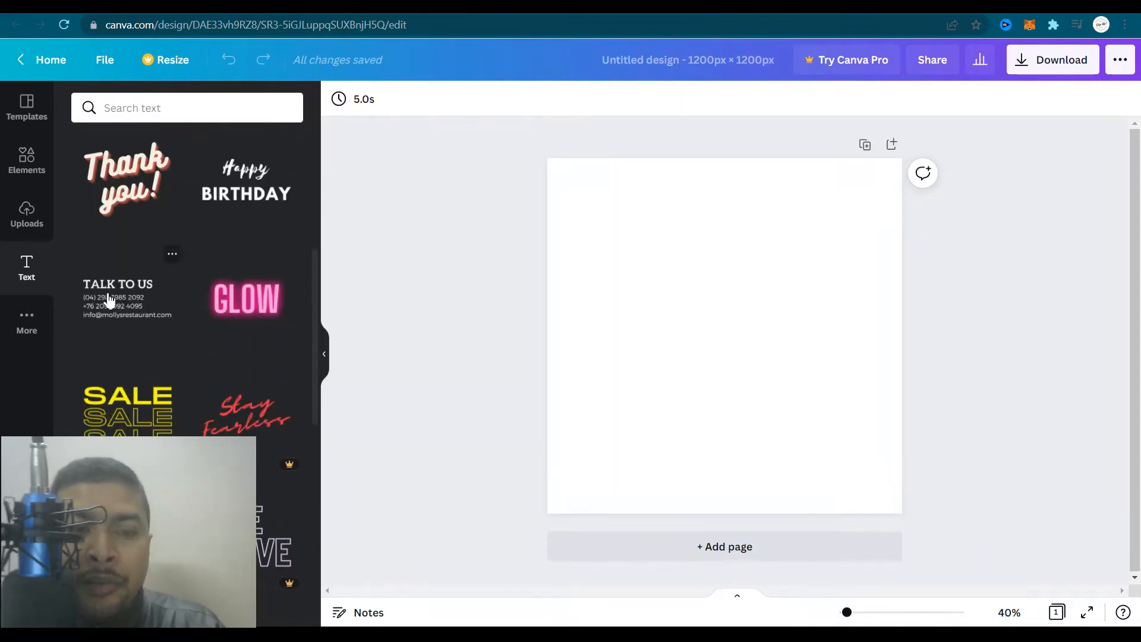
scroll(down, 3)
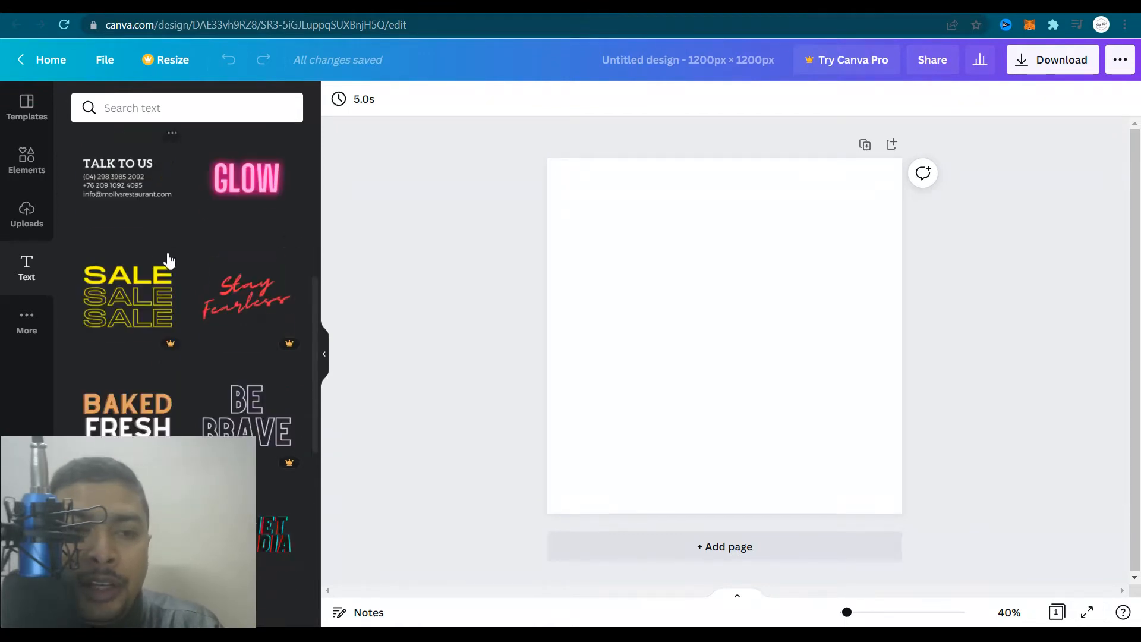
scroll(down, 3)
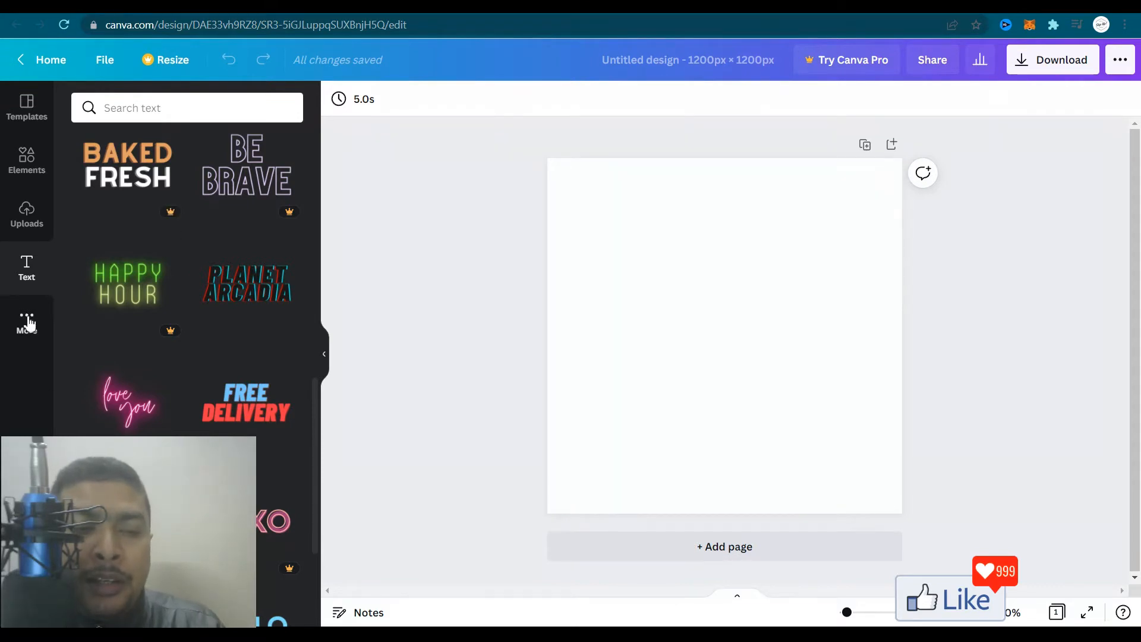
click(27, 322)
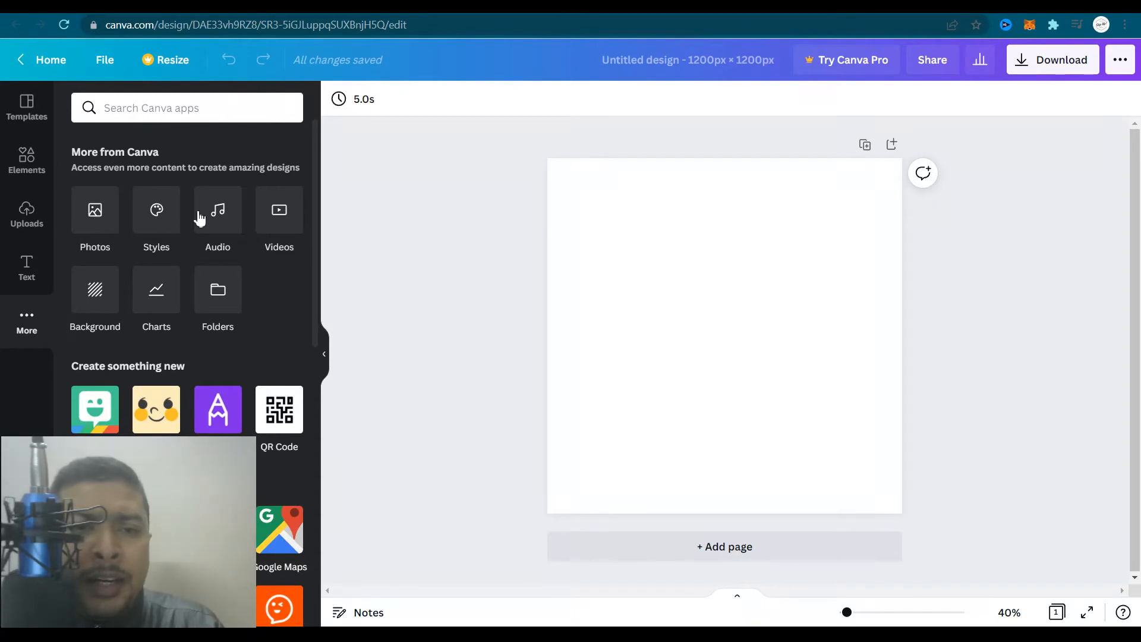
mouse_move(177, 301)
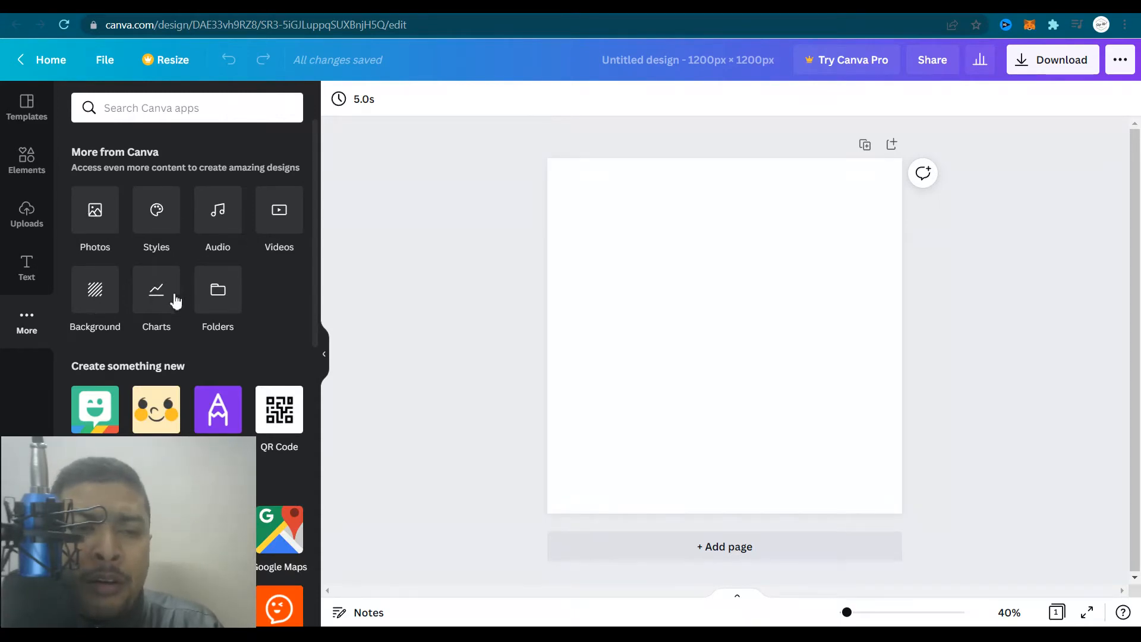
scroll(down, 3)
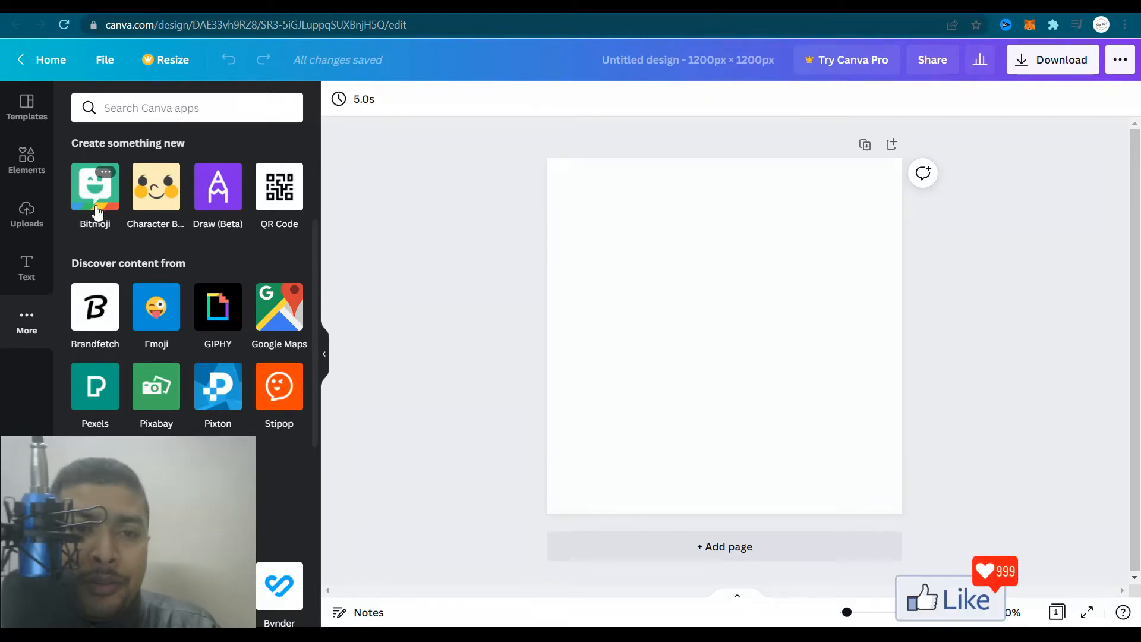
mouse_move(221, 200)
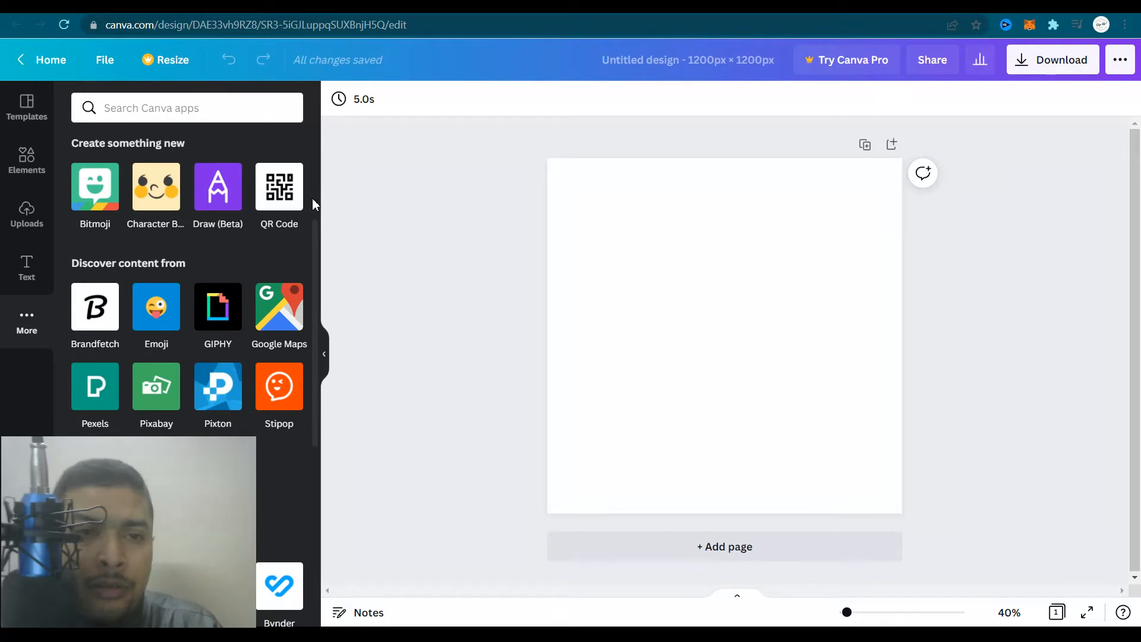
mouse_move(240, 306)
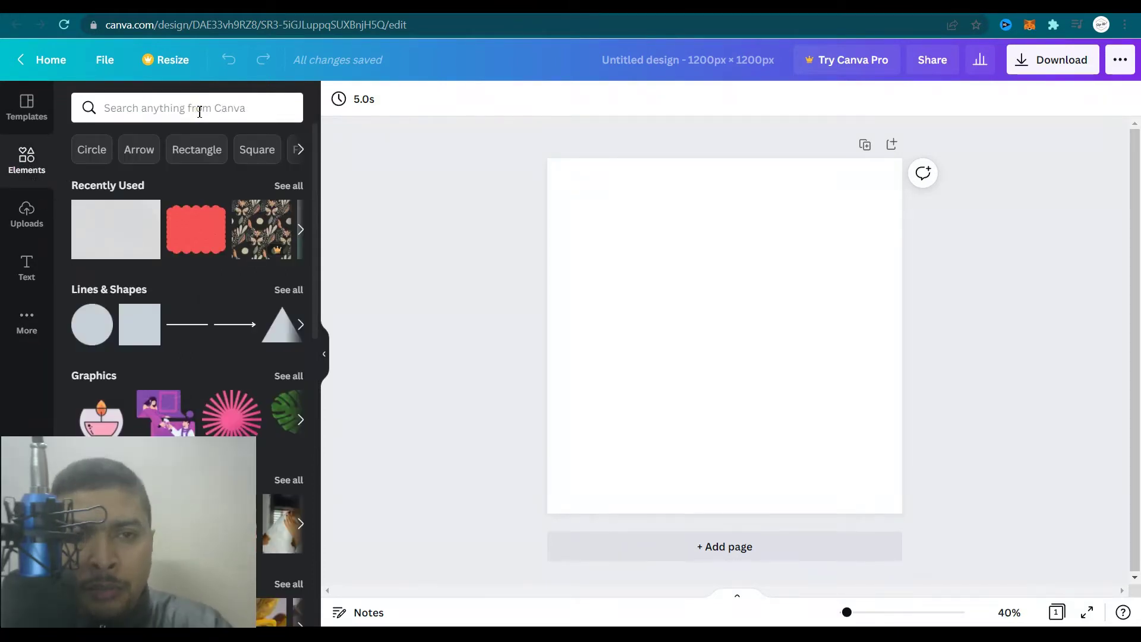
Search elements for 'cat' and scroll through the results
text(cat)
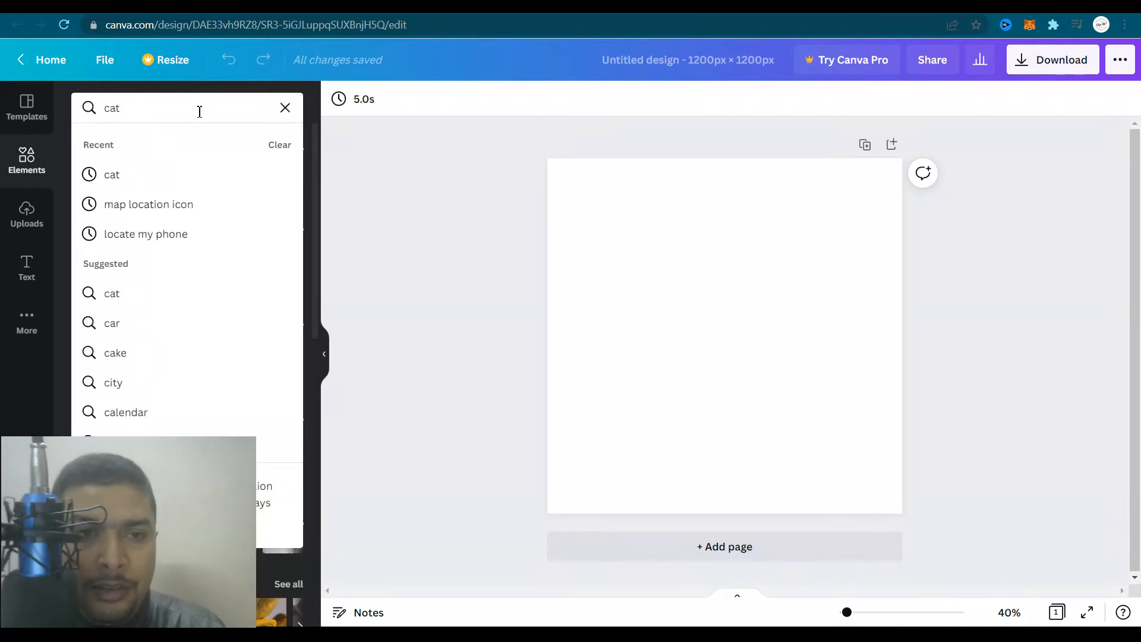
key(Enter)
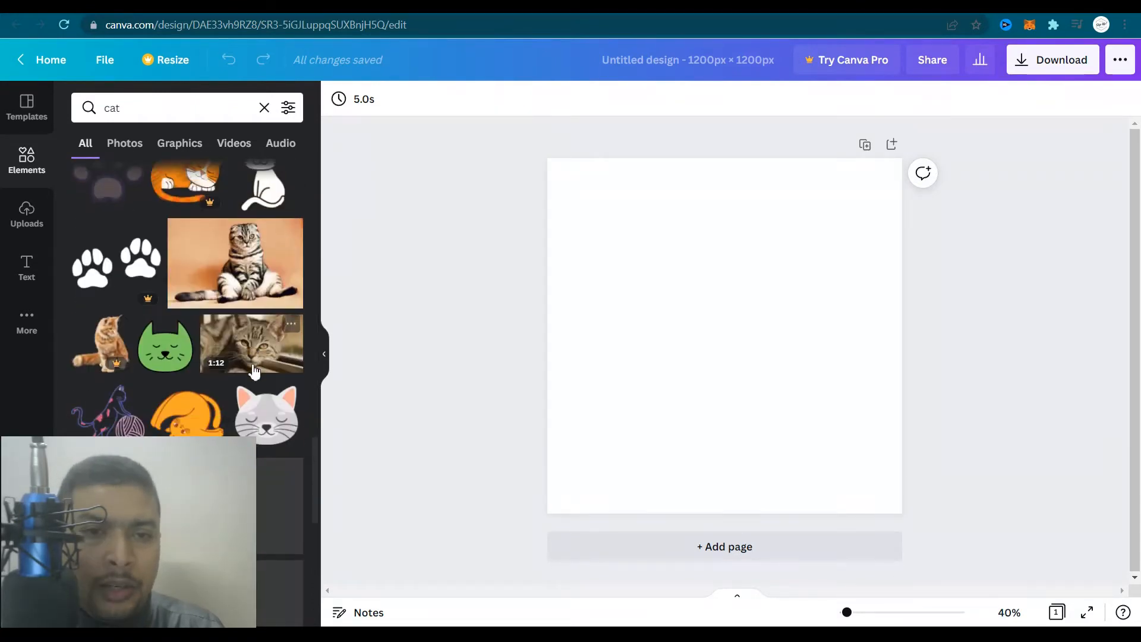
scroll(down, 3)
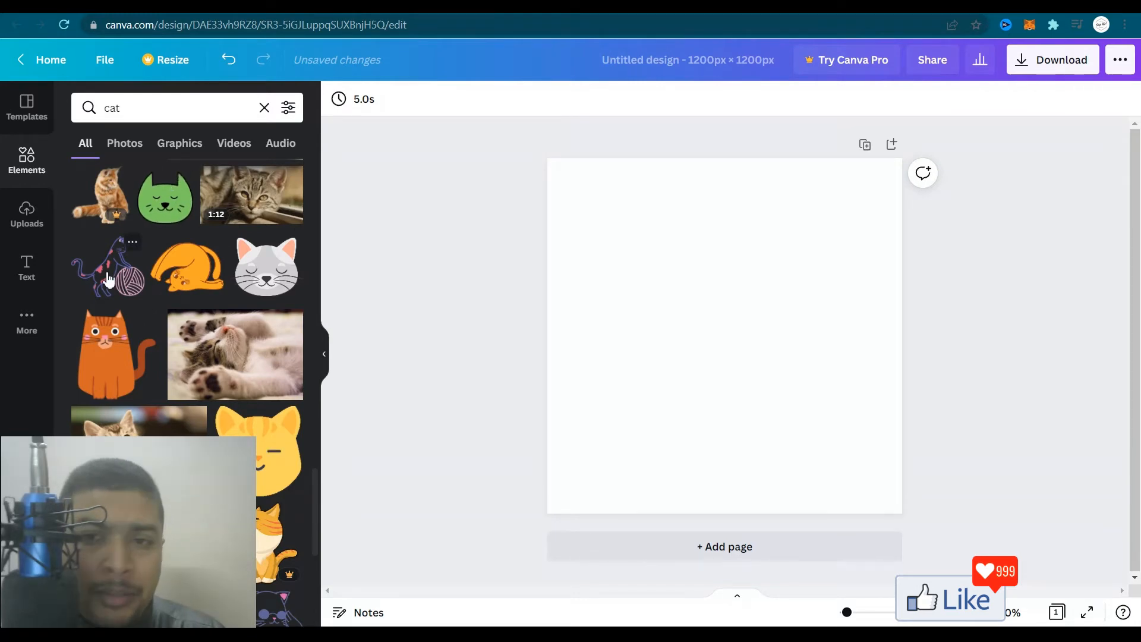
Add the cat-with-yarn graphic, enlarge it to nearly fill the page, and position it
click(109, 268)
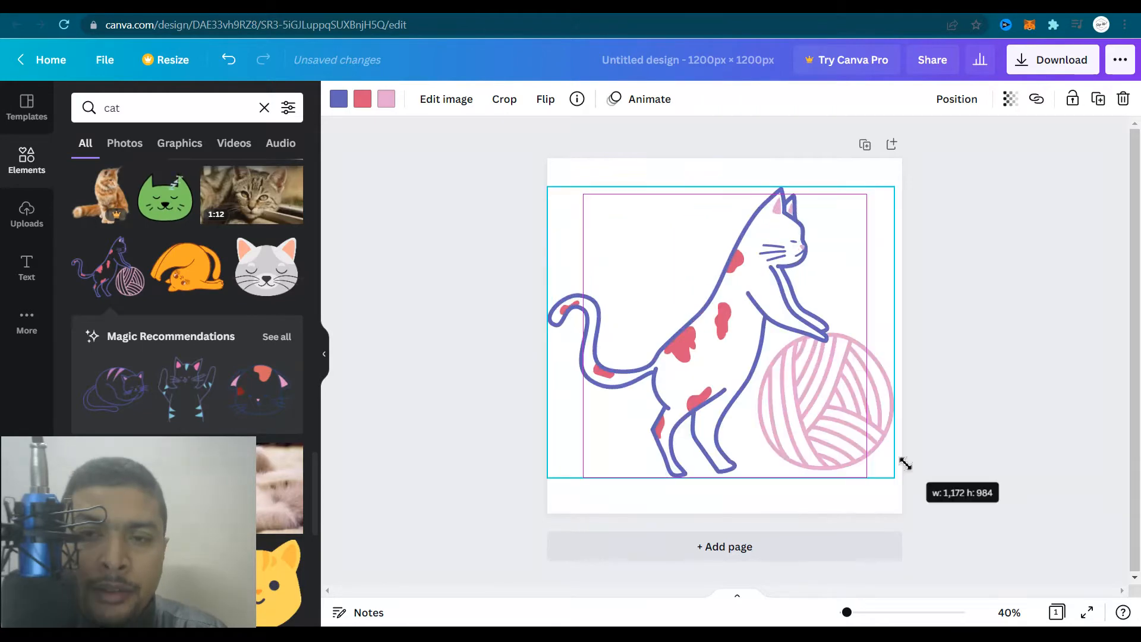
drag(902, 473, 902, 484)
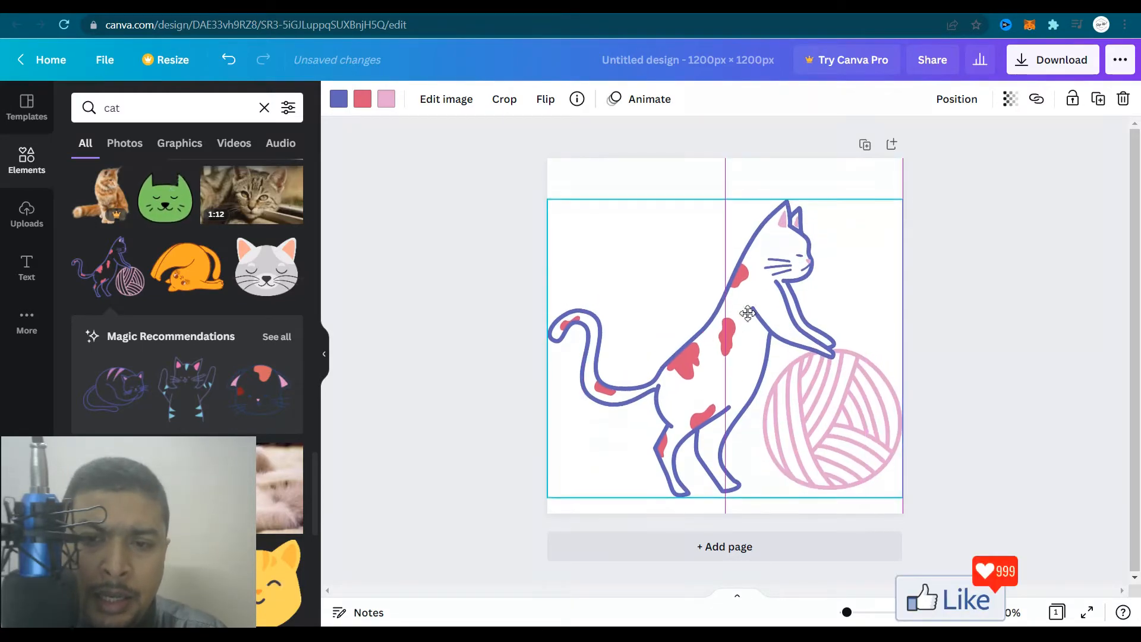
drag(748, 314, 750, 327)
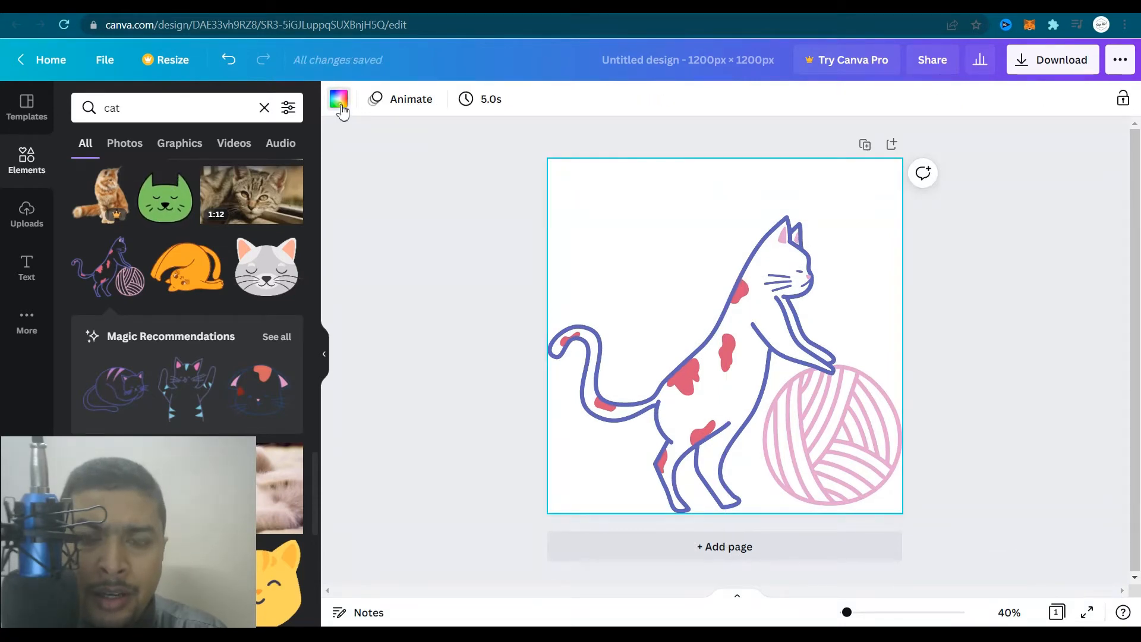
Try white, coral, orange and light blue backgrounds before settling on light grey
click(207, 175)
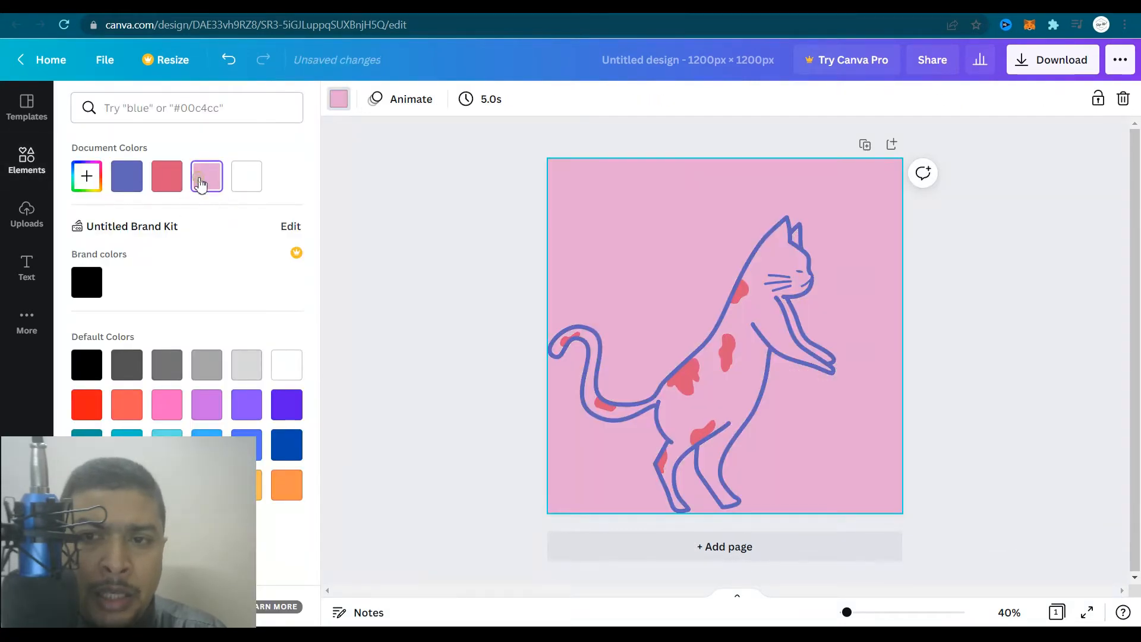
click(246, 176)
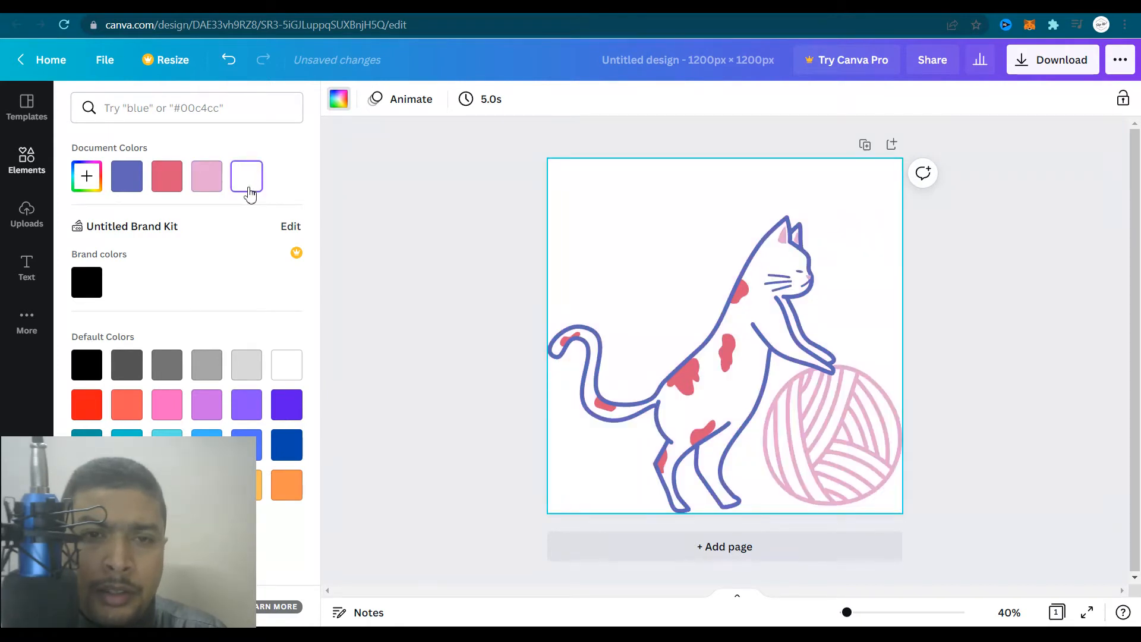
click(246, 365)
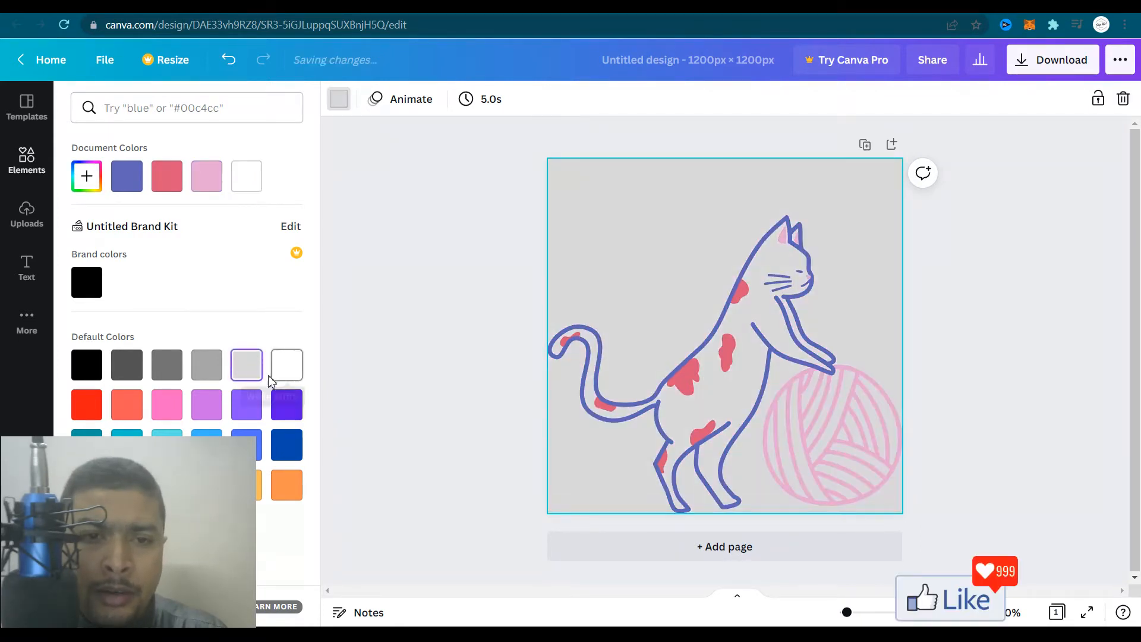
click(127, 405)
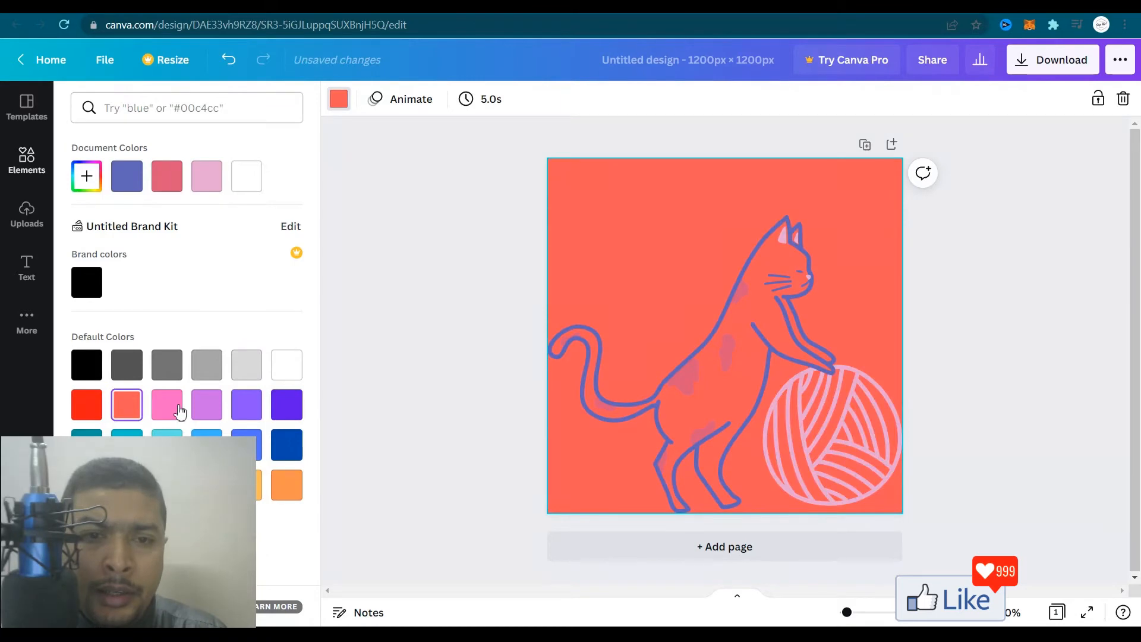
click(246, 365)
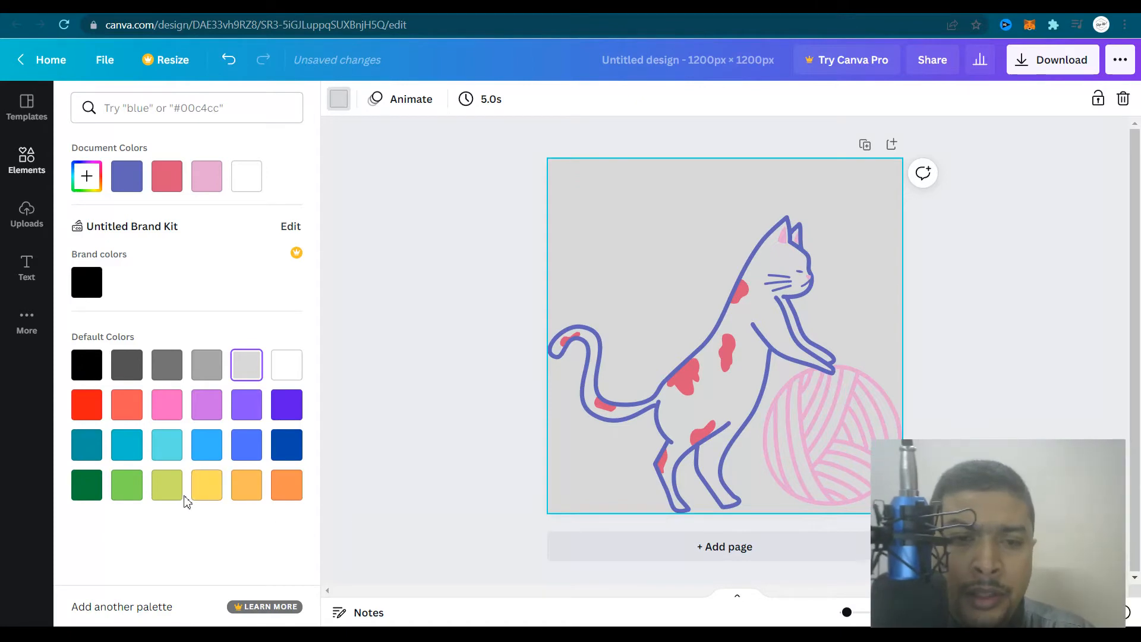
click(207, 485)
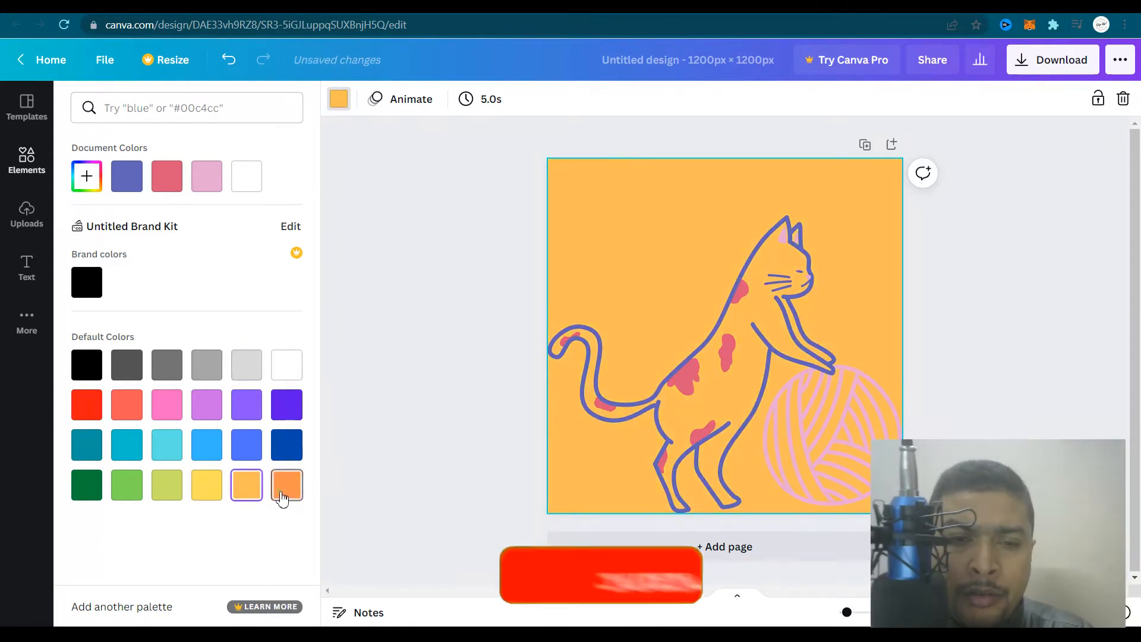
click(167, 444)
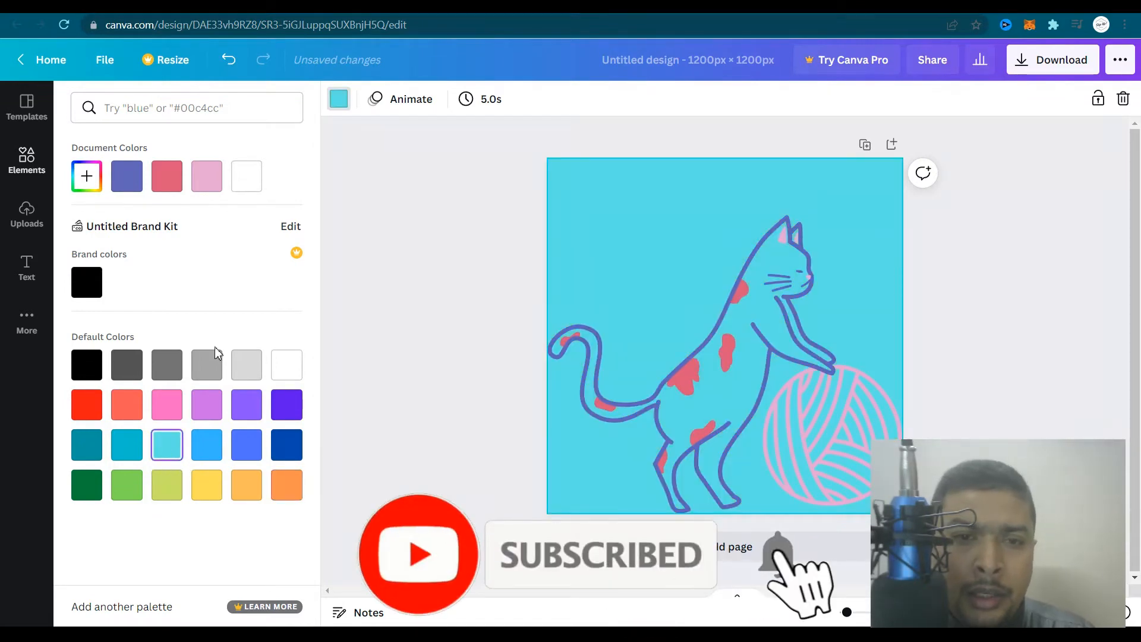
click(246, 365)
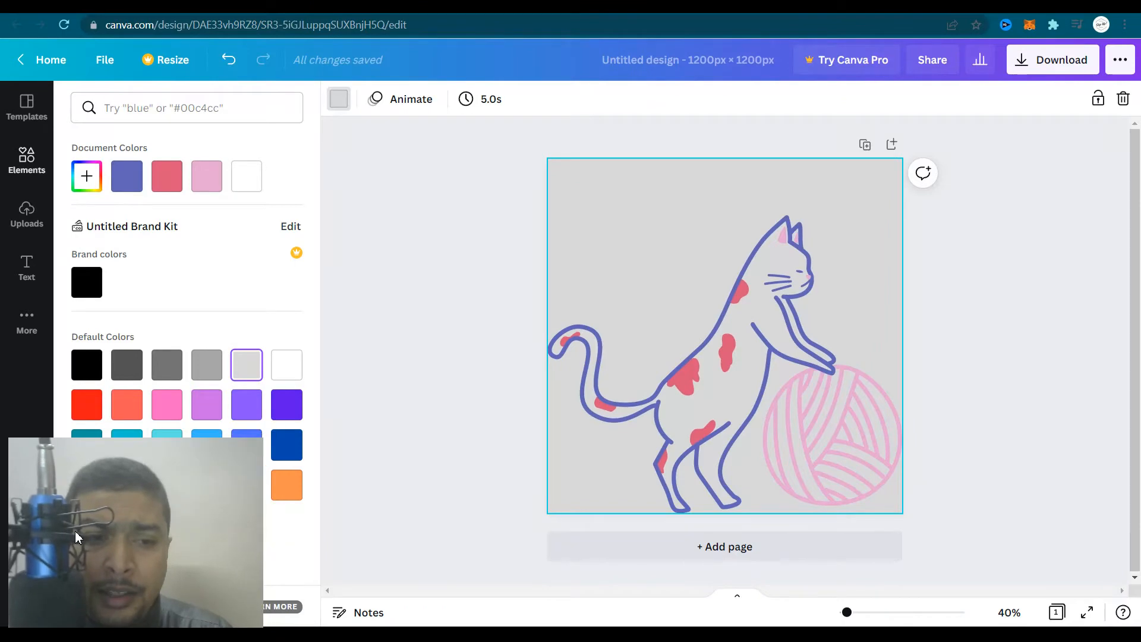
click(746, 296)
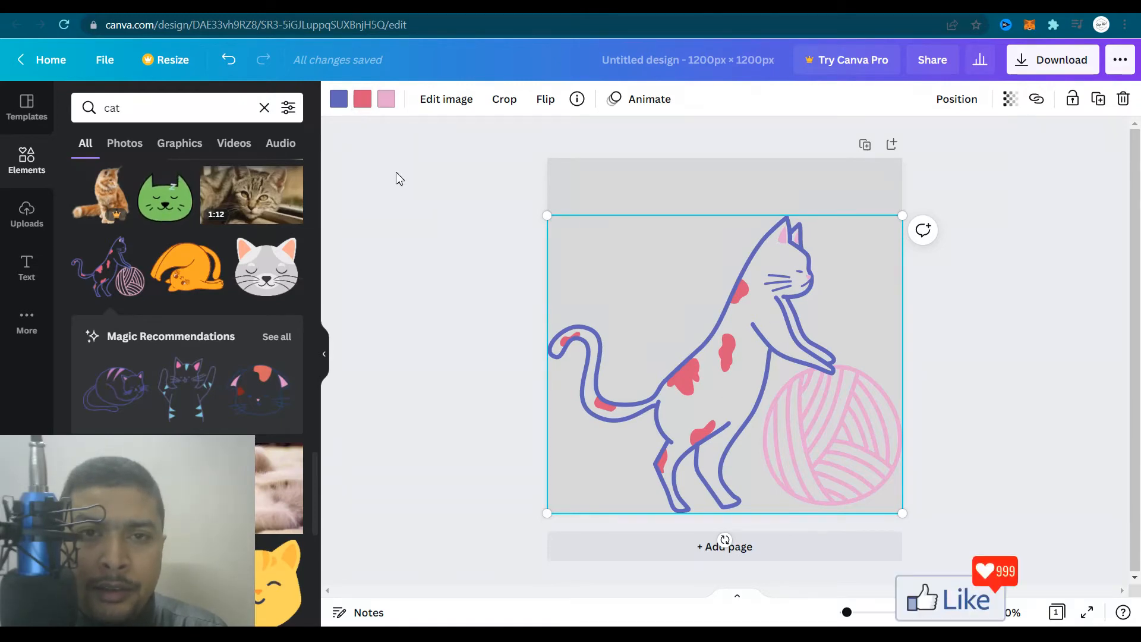
Make the cat's outline dark grey, try grey spots, then restore reddish-pink spots
click(338, 99)
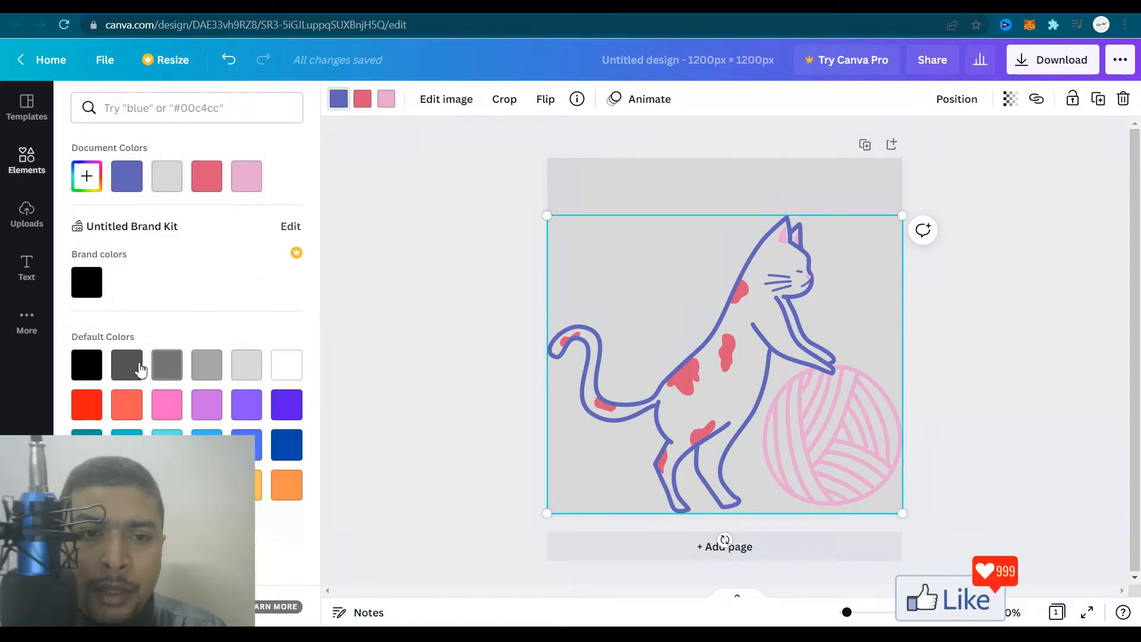
click(127, 365)
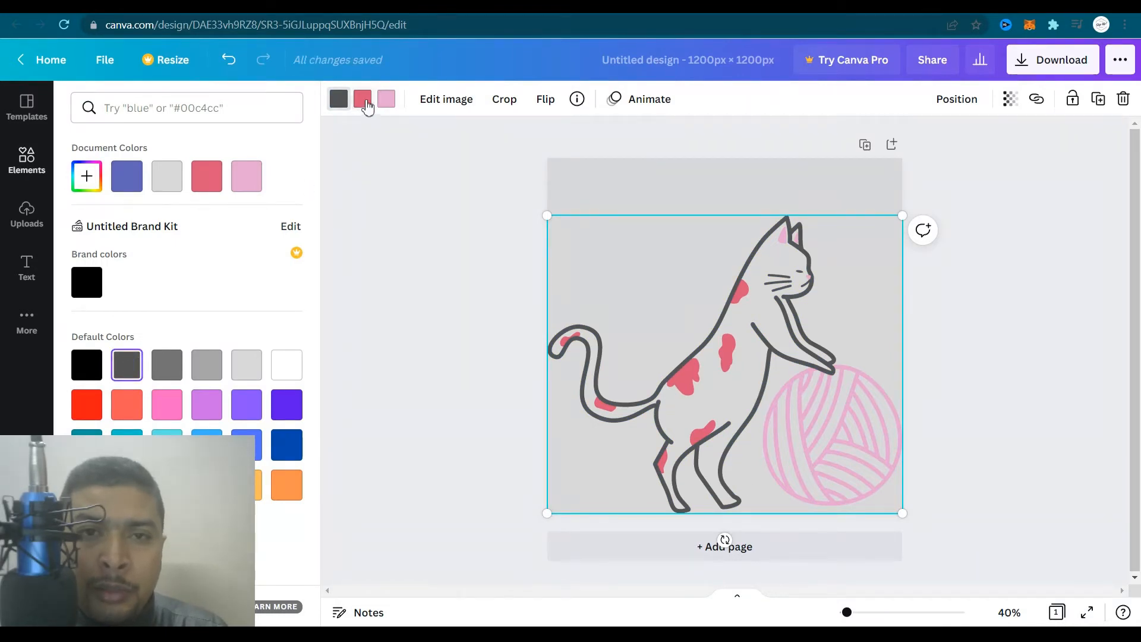
click(127, 404)
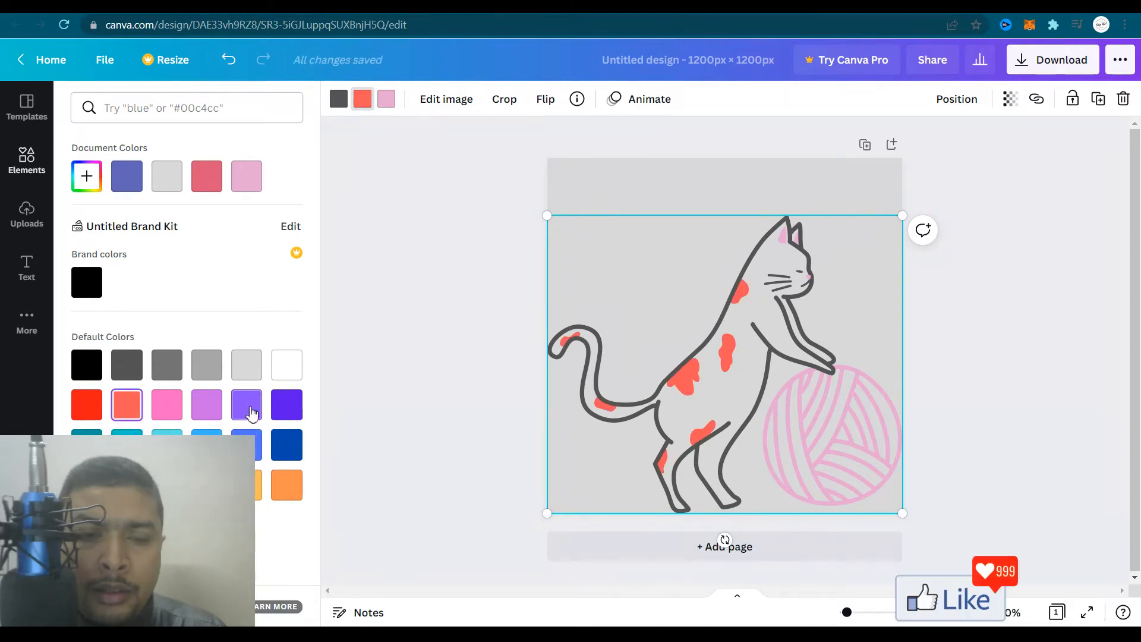
click(166, 364)
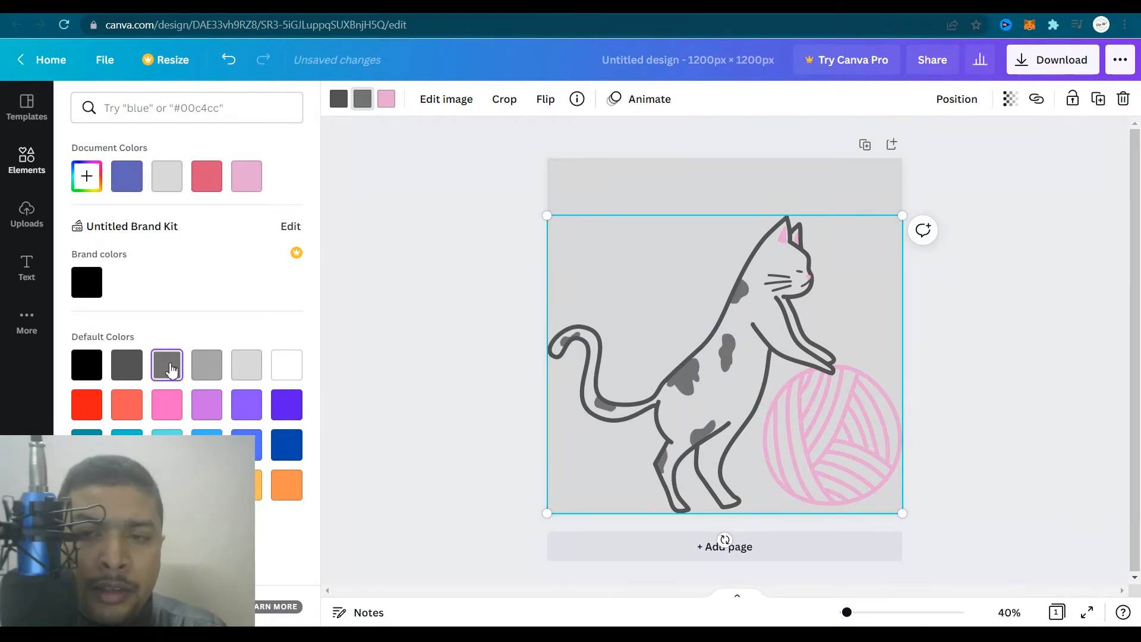
click(166, 365)
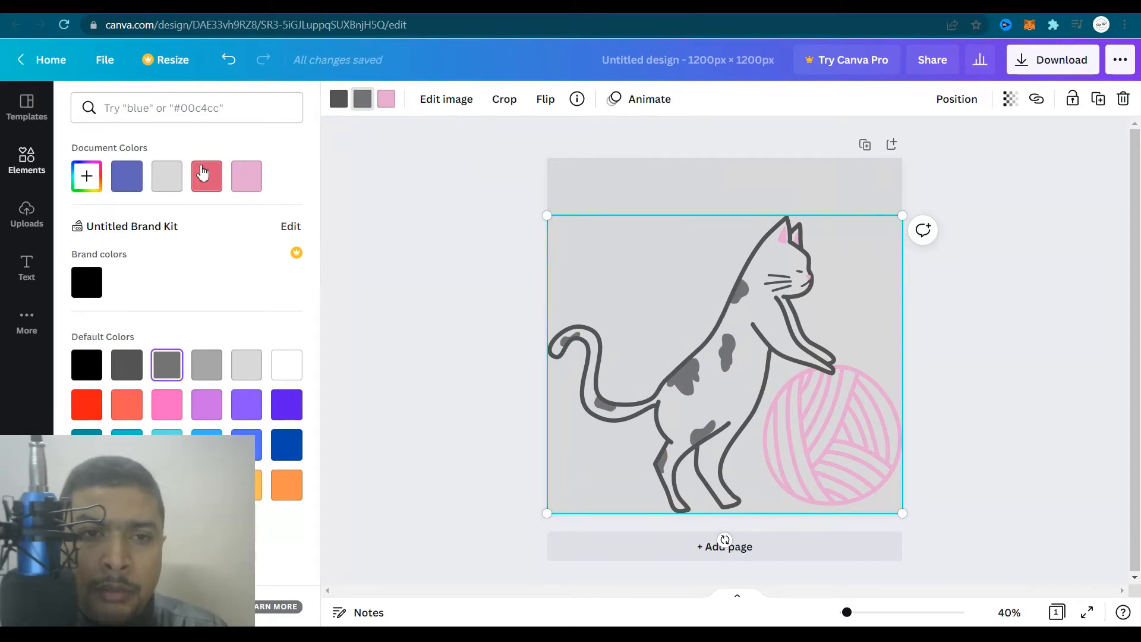
click(206, 176)
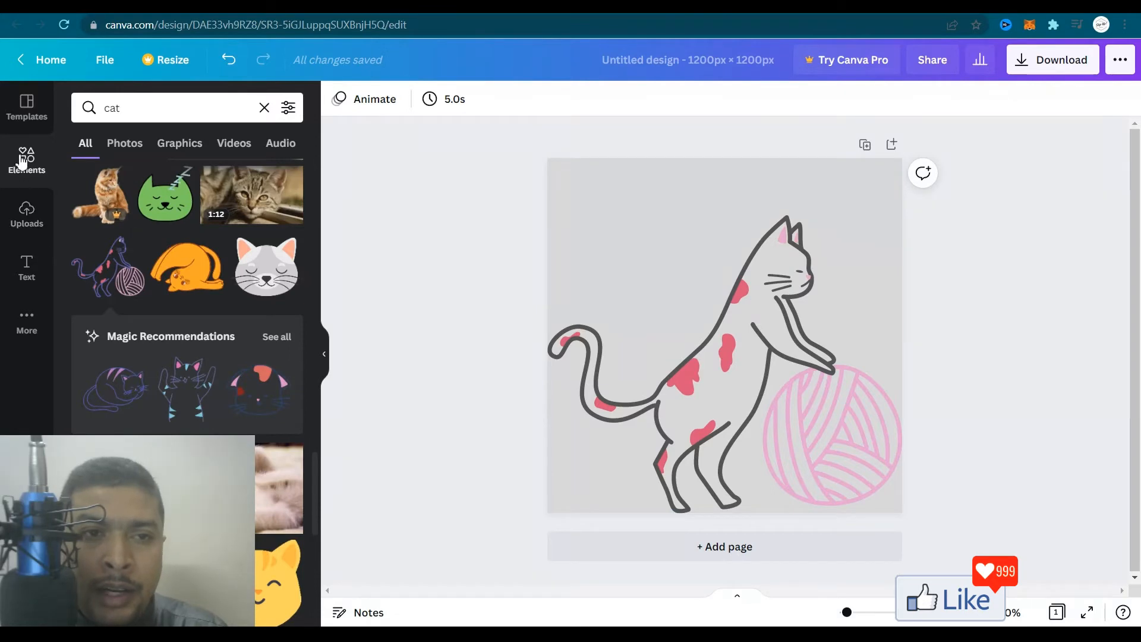
Search elements for clouds and move the cloud graphic to the top-left corner
scroll(down, 3)
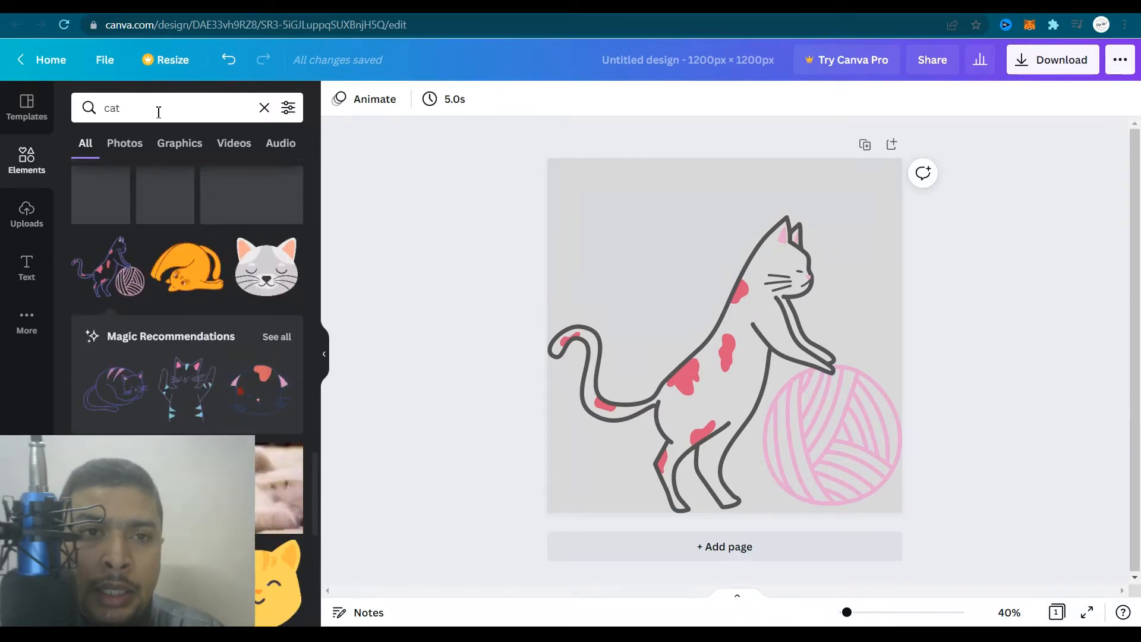
text(clouds)
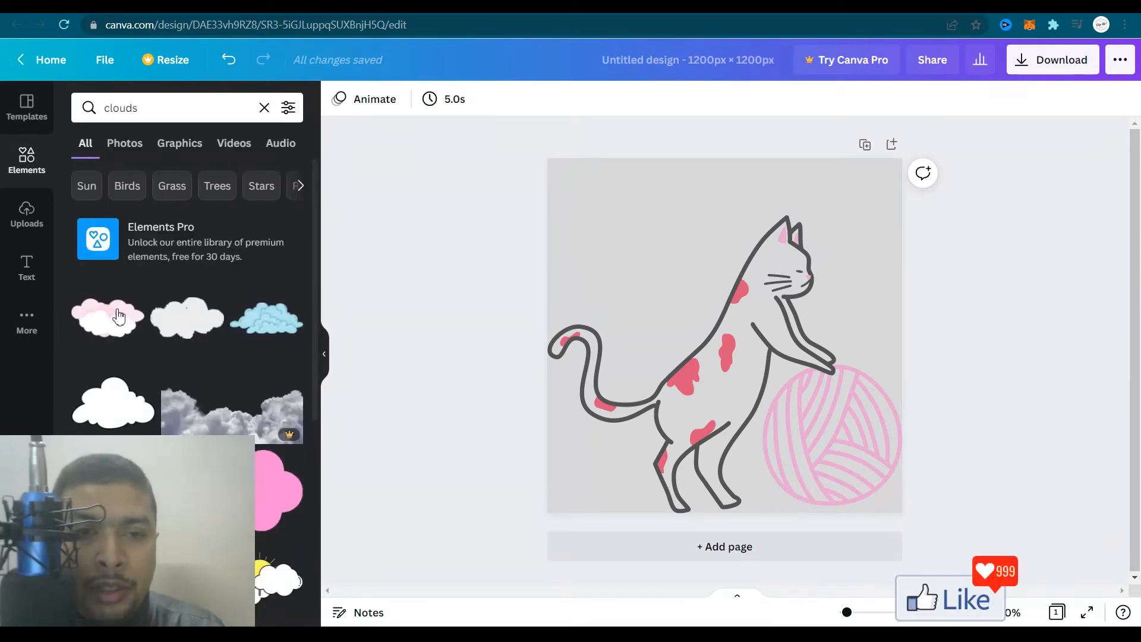
scroll(down, 3)
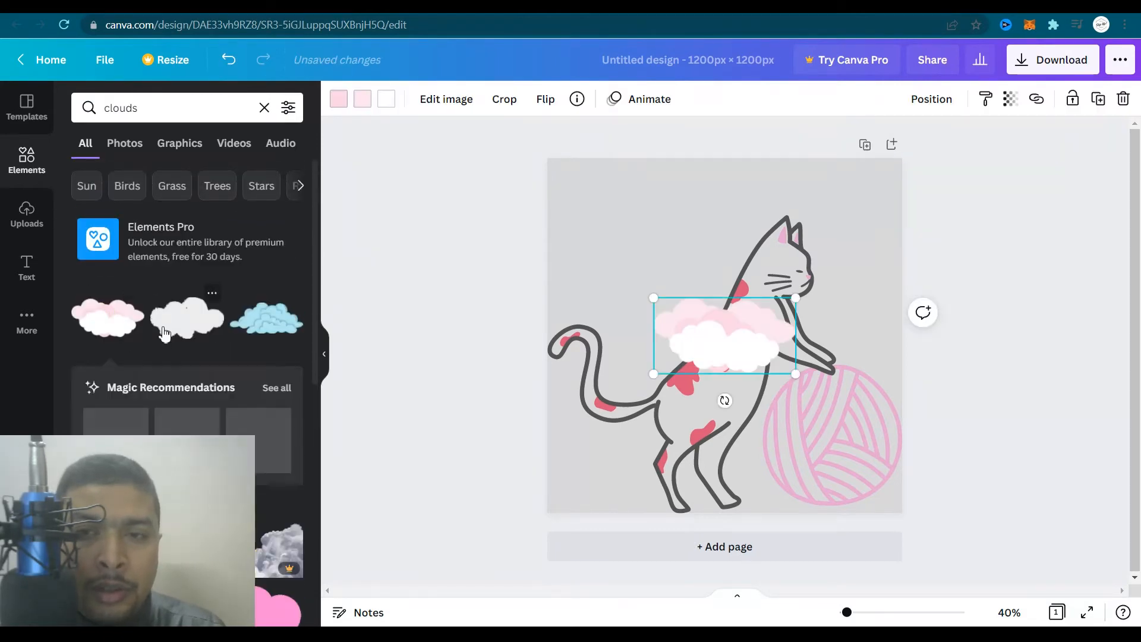
drag(724, 335, 618, 195)
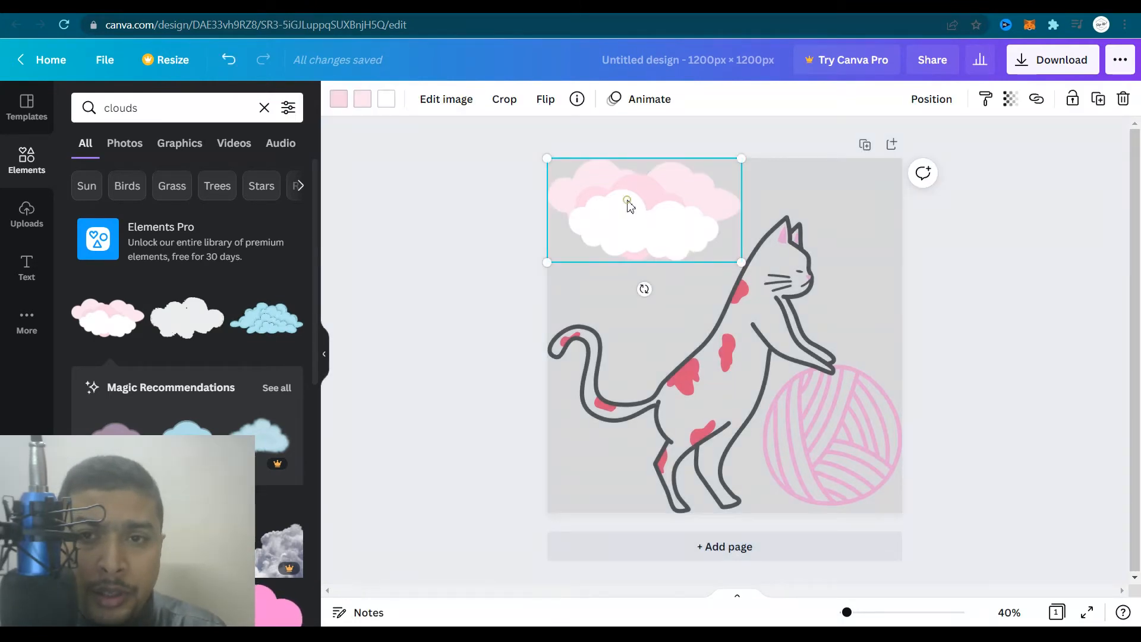
Recolour the rear clouds light blue and the front clouds blue
click(361, 98)
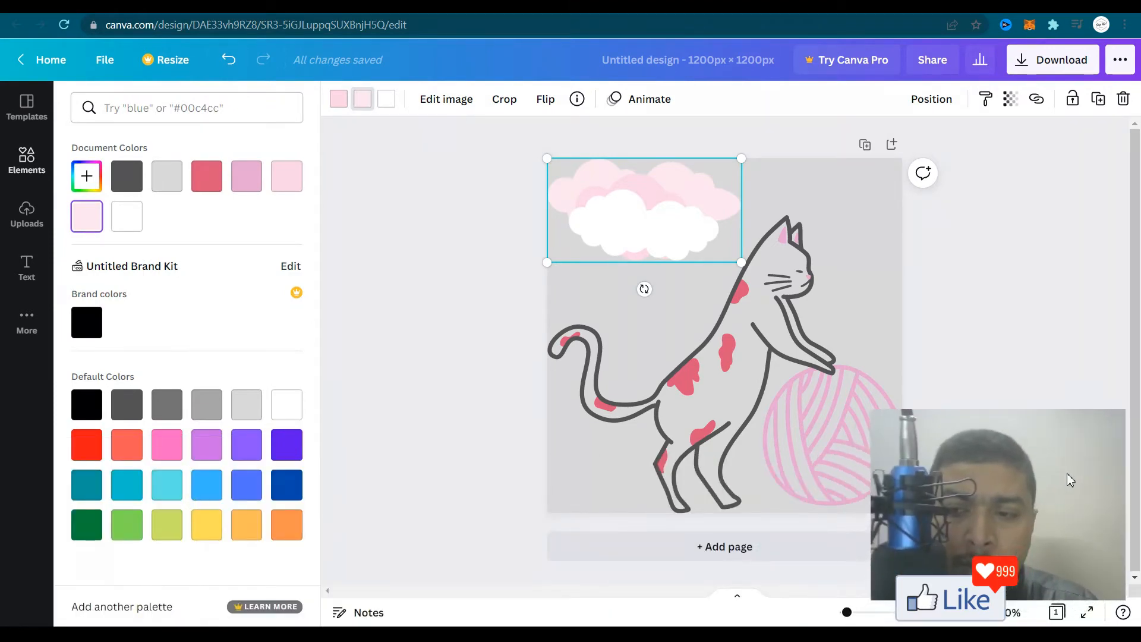
click(166, 484)
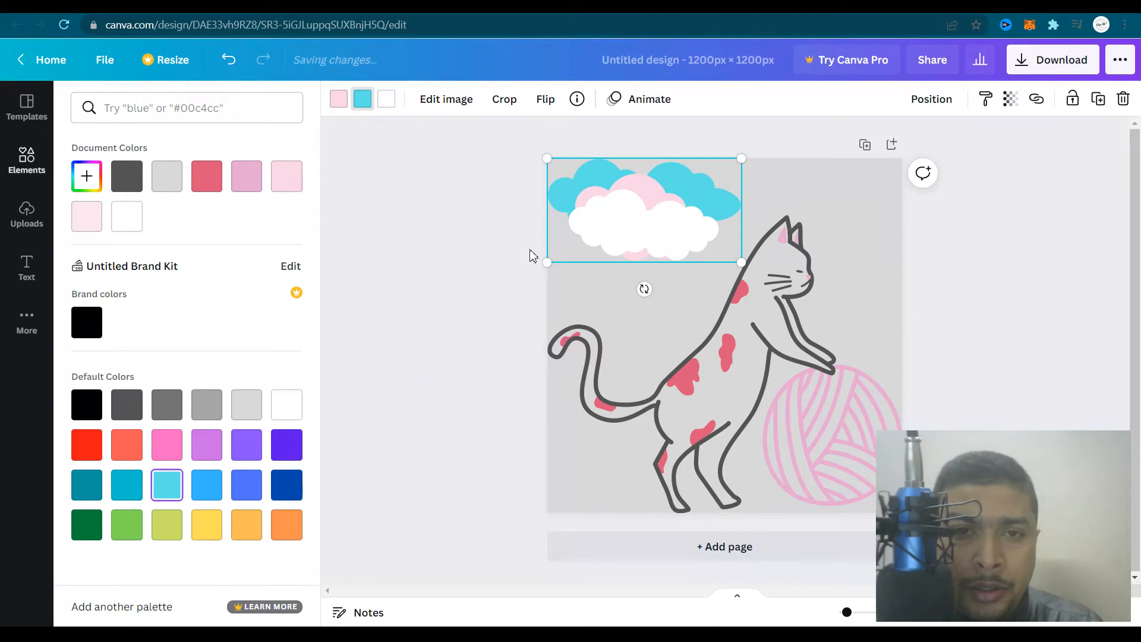
click(286, 405)
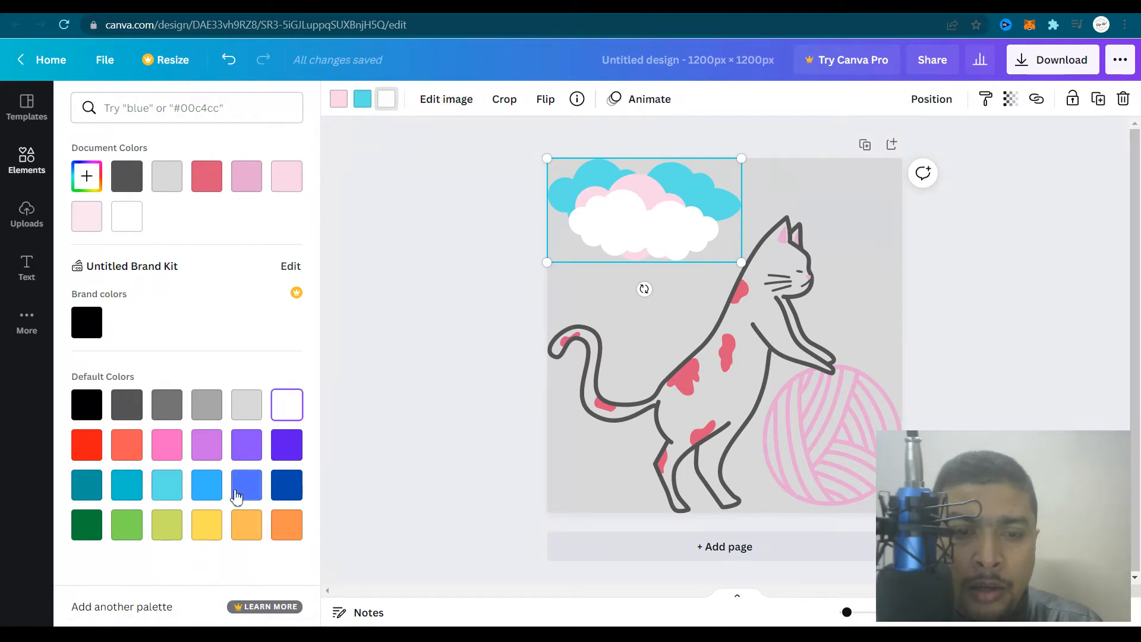
click(286, 485)
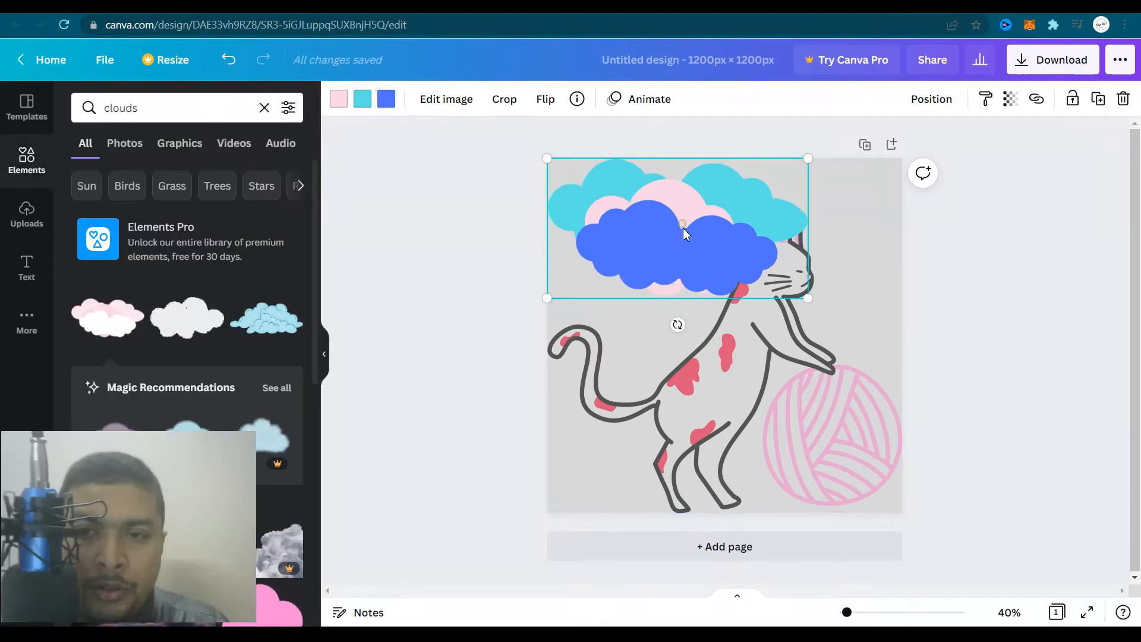
Enlarge the clouds at top-left and place another cloud group at the top-right edge
right_click(682, 226)
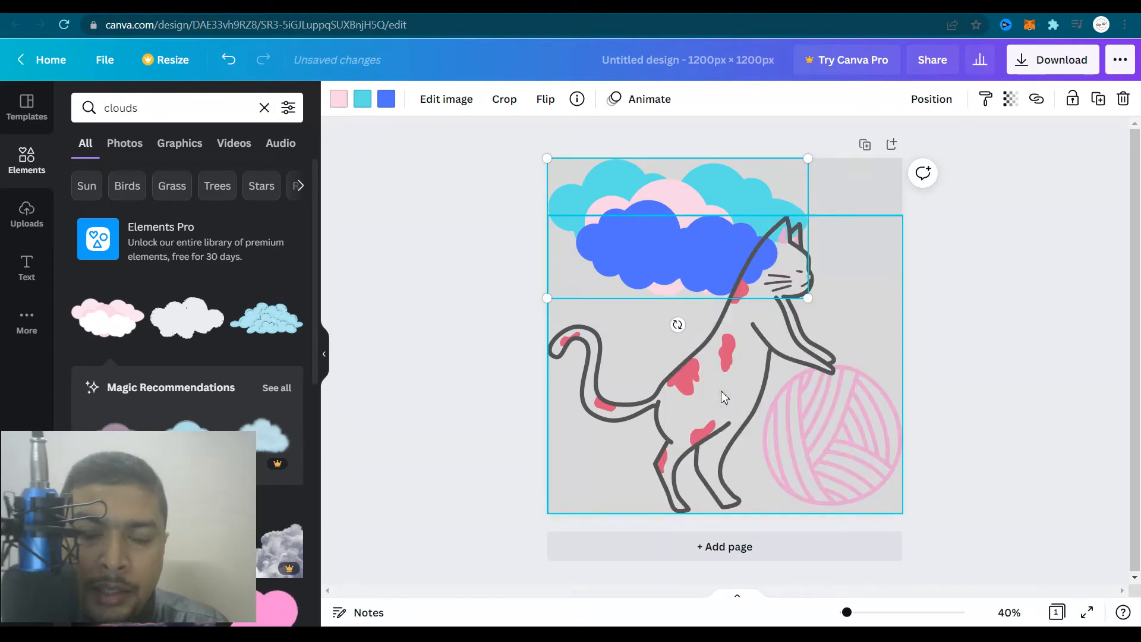
drag(807, 298, 735, 269)
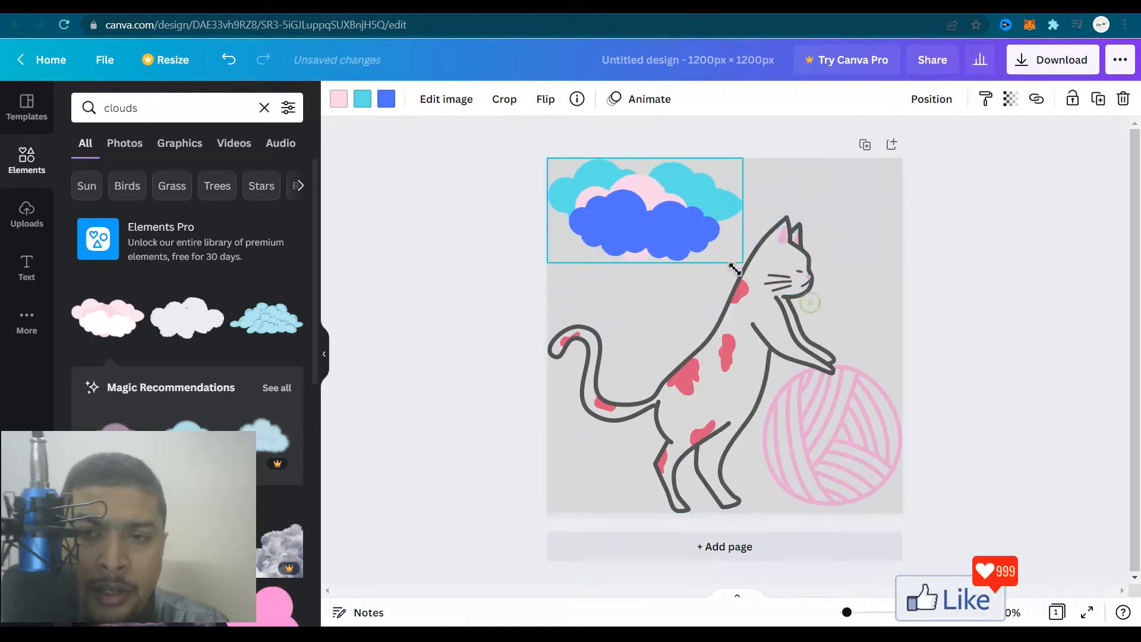
drag(735, 266, 753, 276)
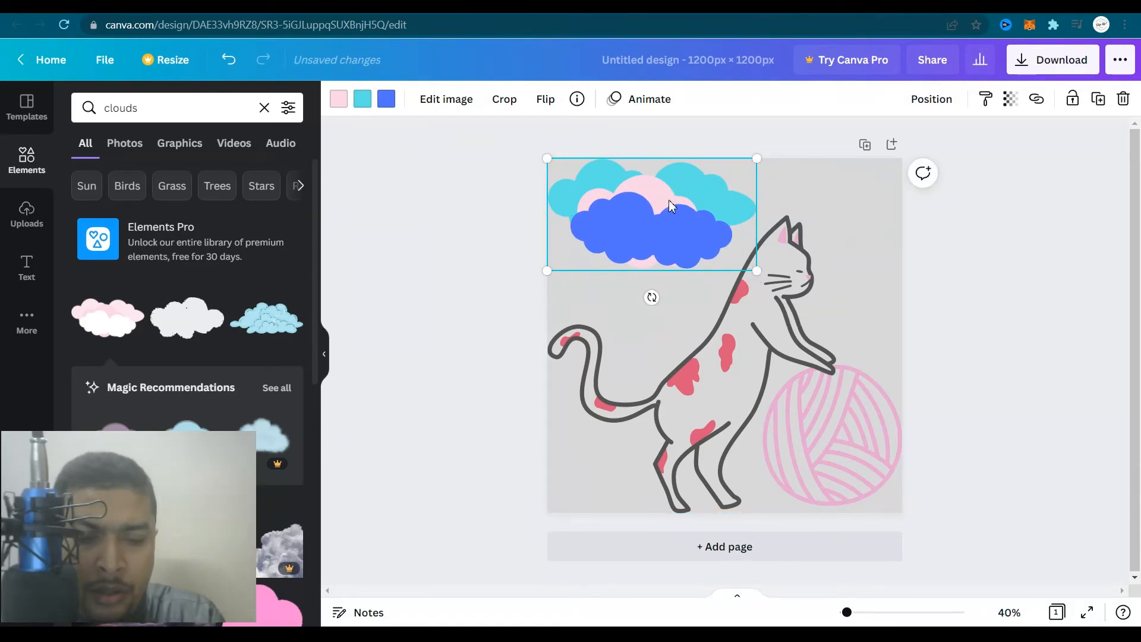
drag(651, 211, 945, 211)
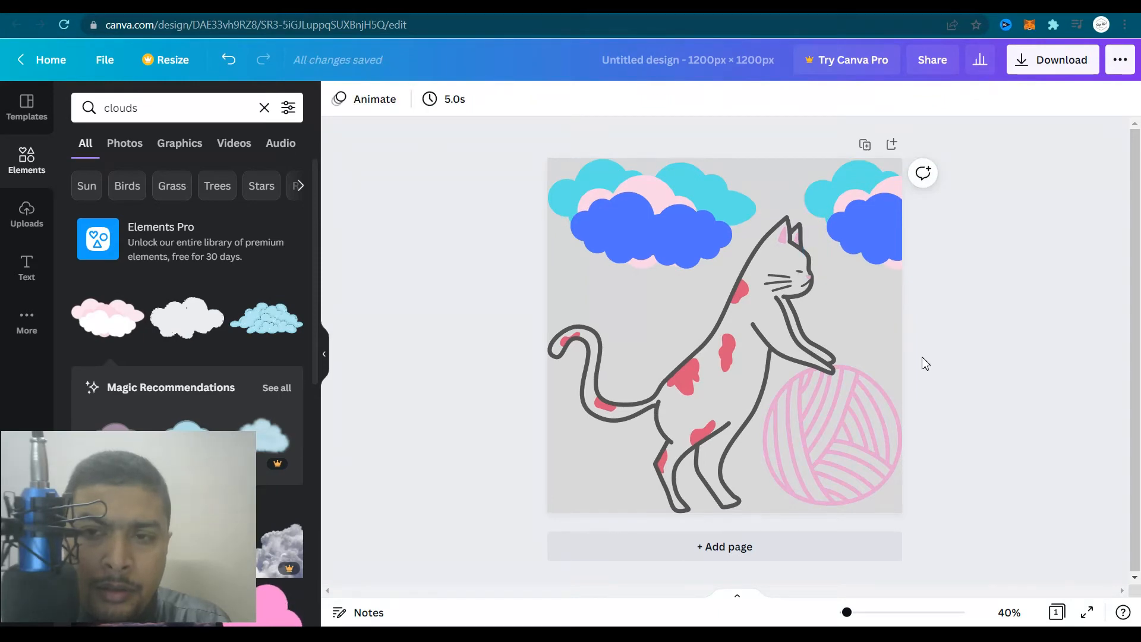
Try dark and light grey for the cat's pink parts, then make the yarn and inner ear blue
click(810, 414)
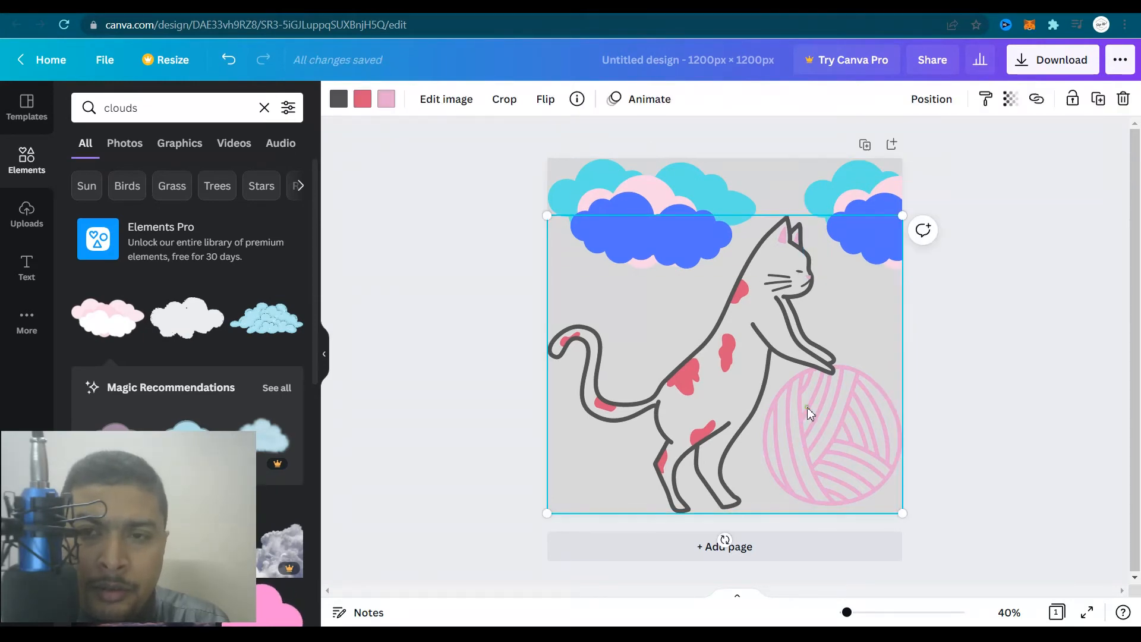
click(386, 98)
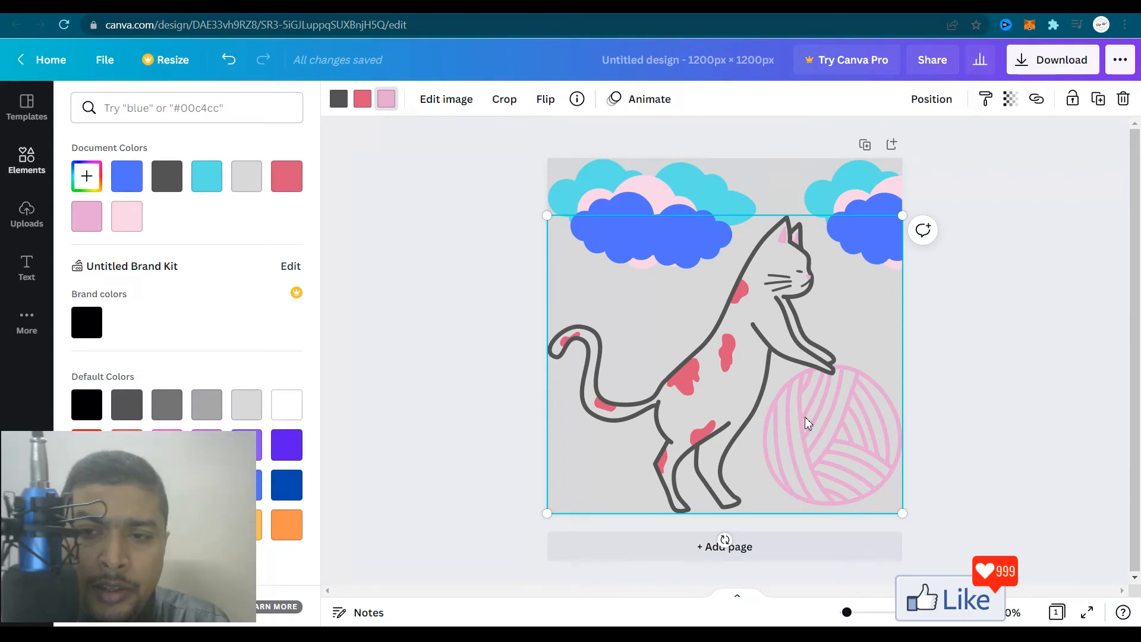
mouse_move(794, 439)
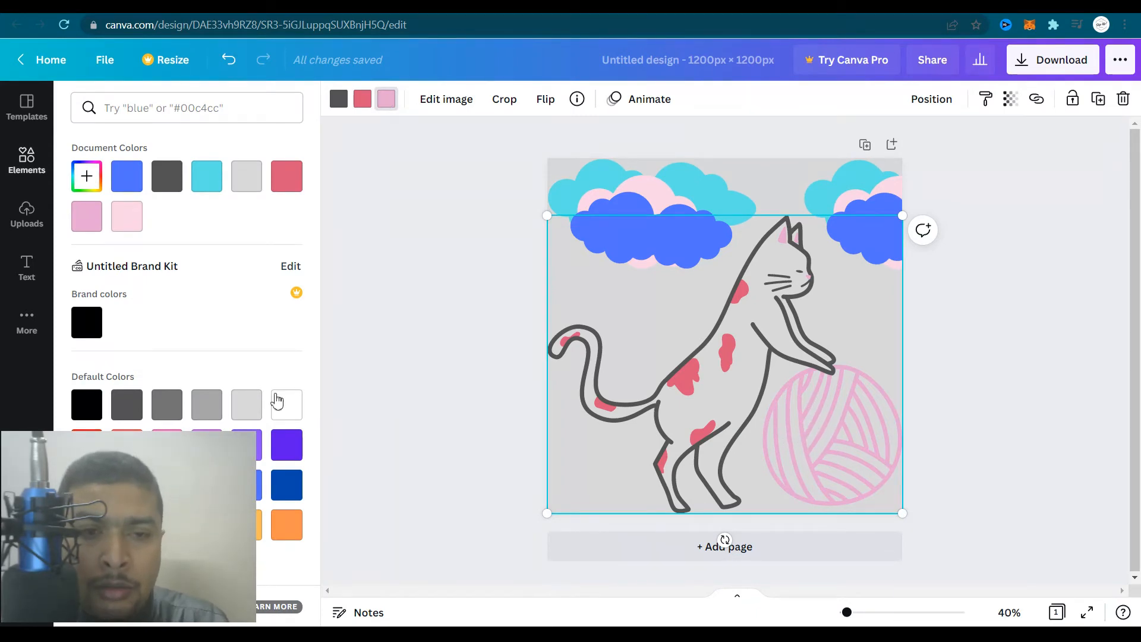
click(126, 404)
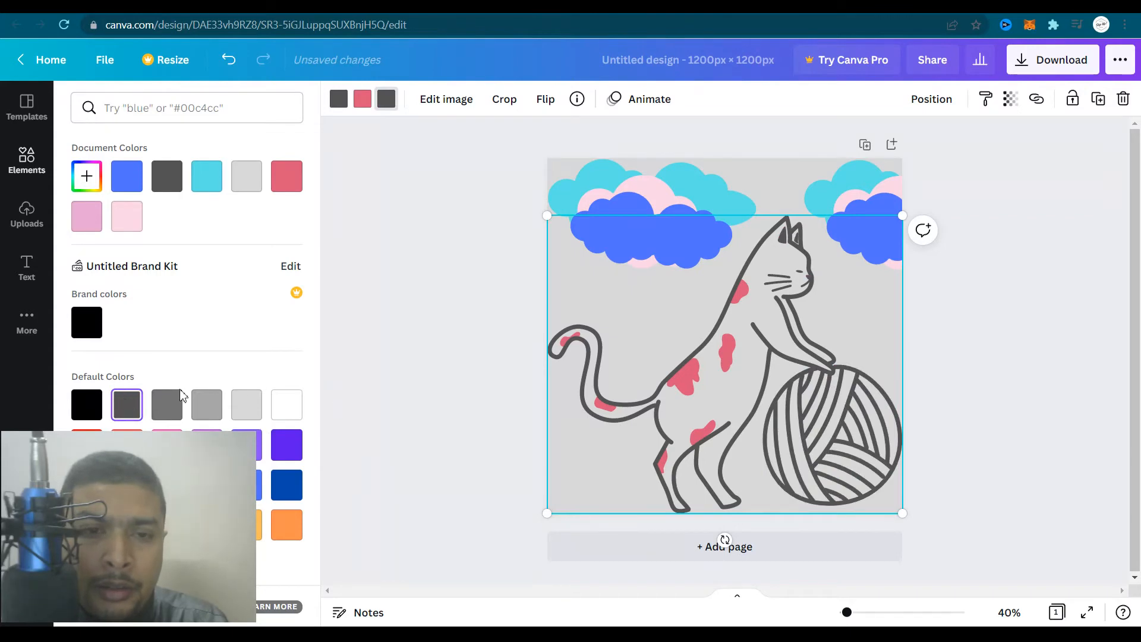
click(206, 405)
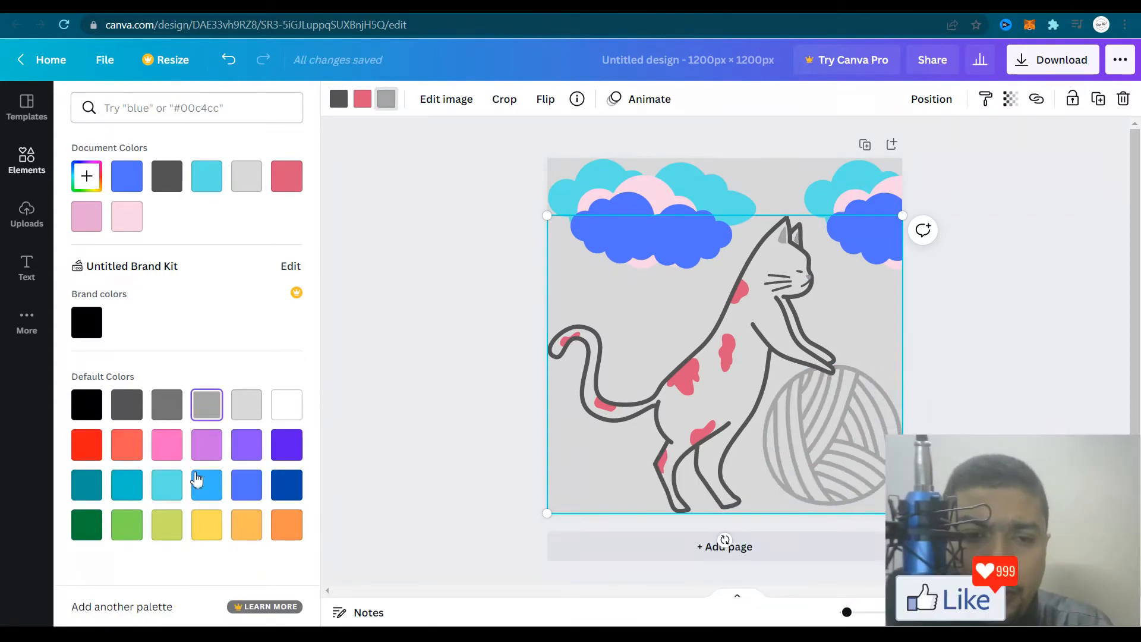
click(246, 485)
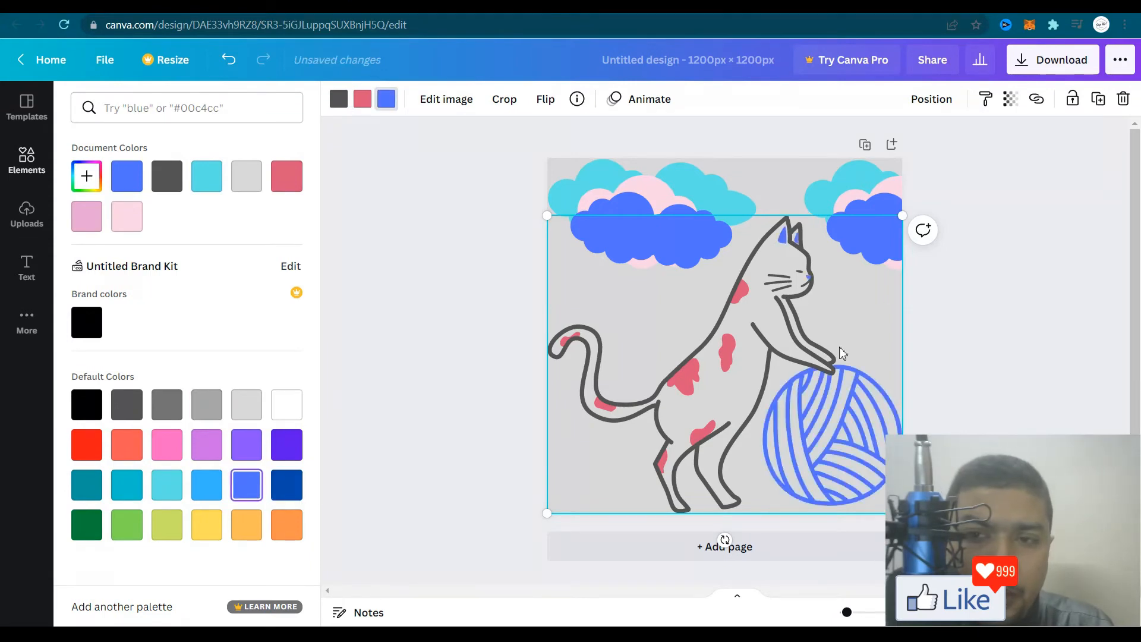
mouse_move(1011, 323)
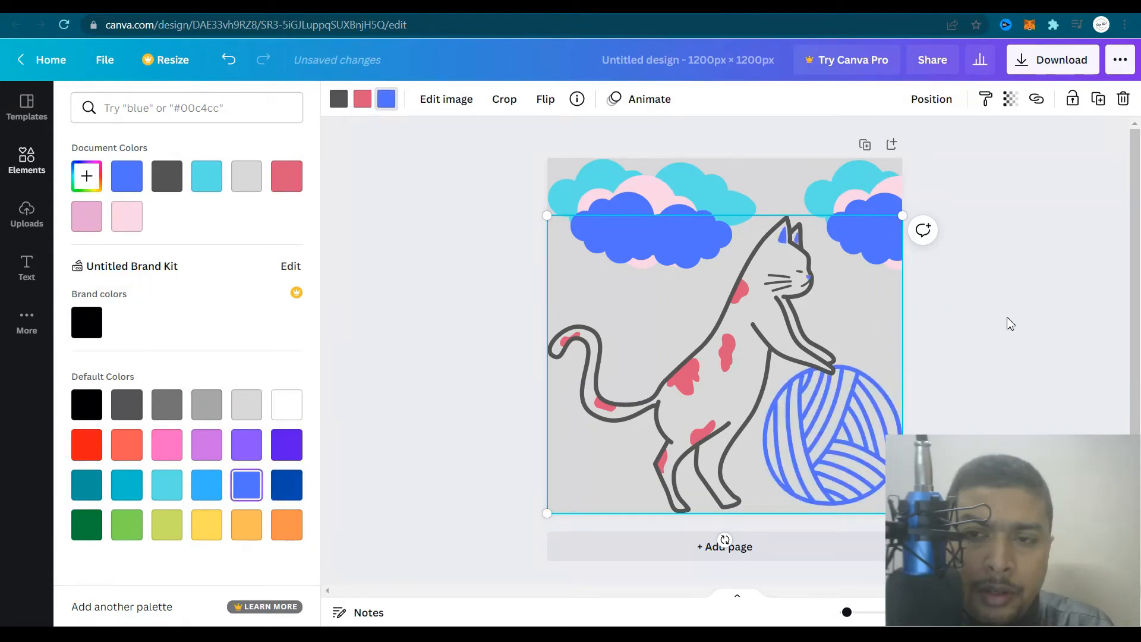
text(clouds)
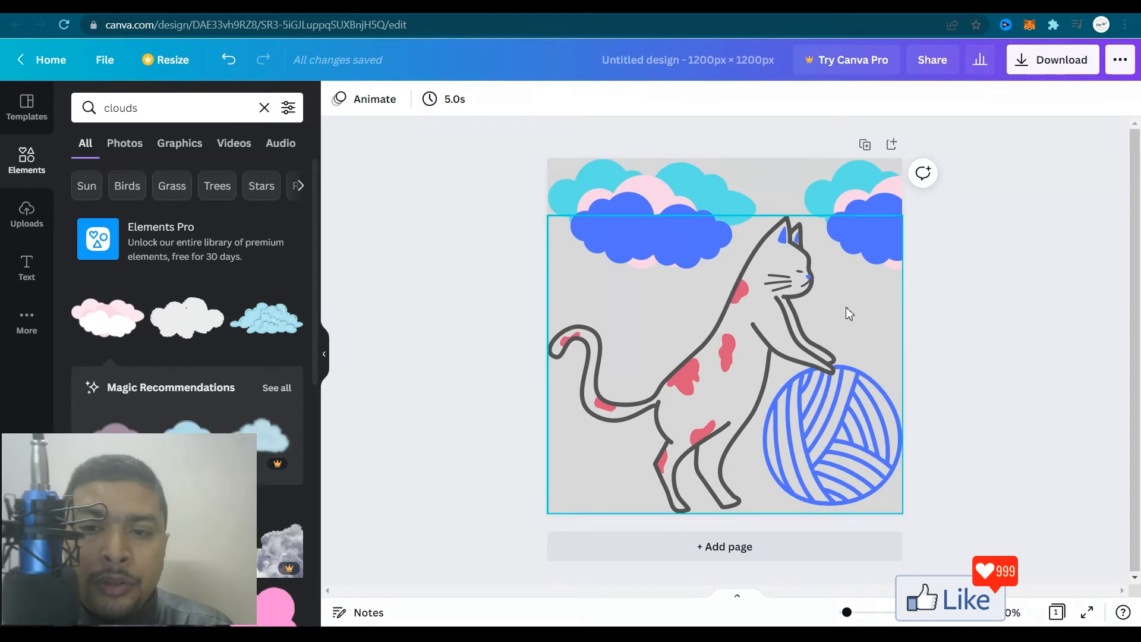
mouse_move(865, 147)
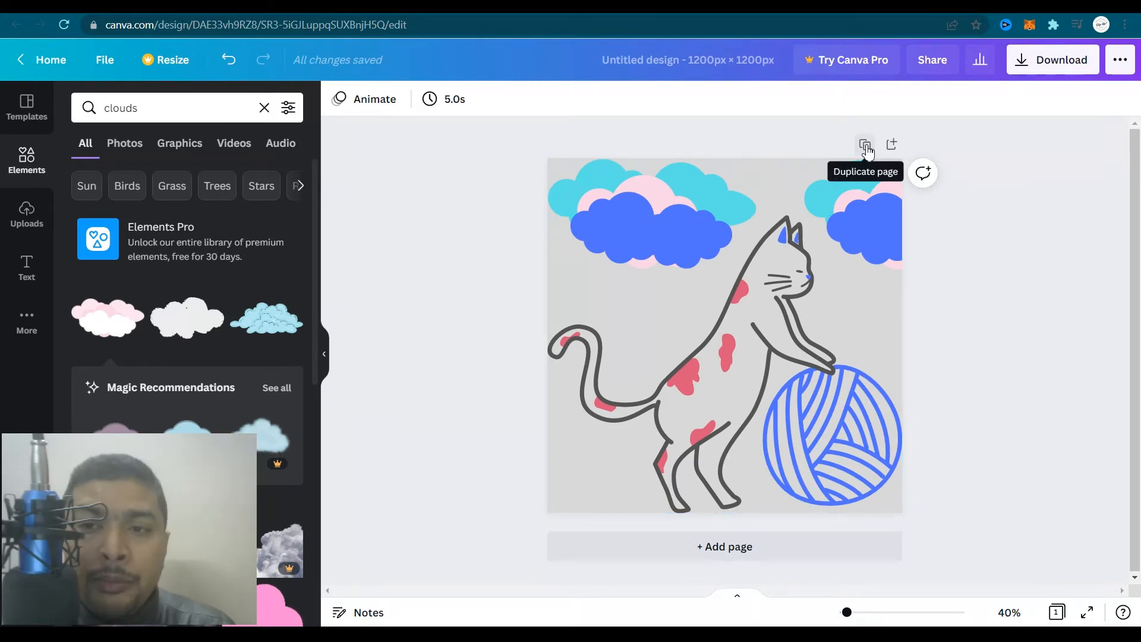
click(865, 148)
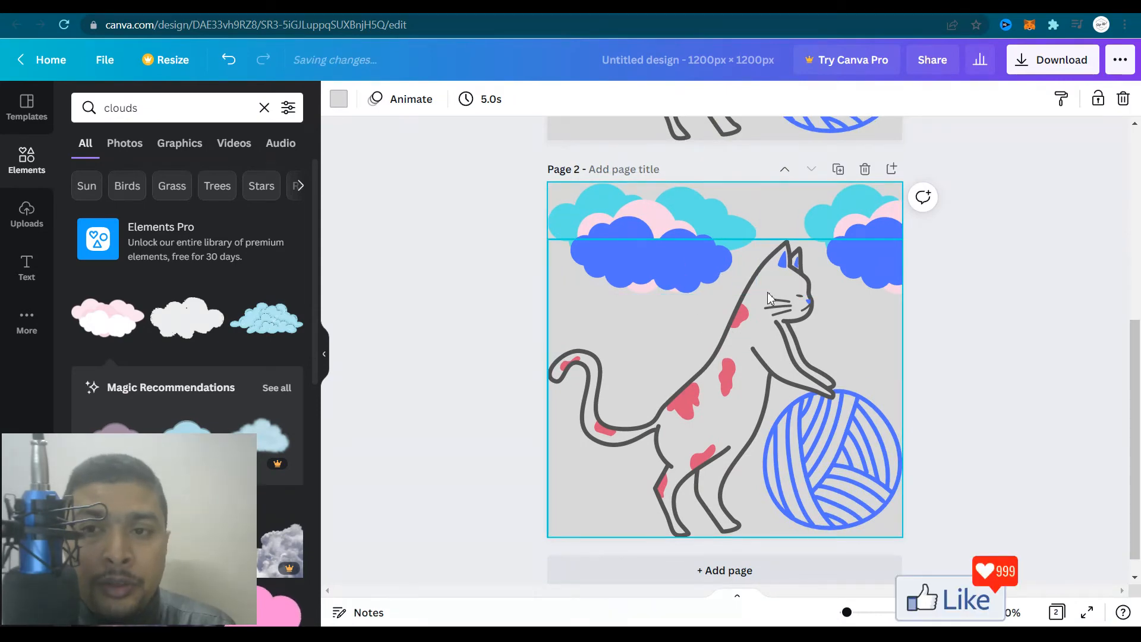
mouse_move(718, 255)
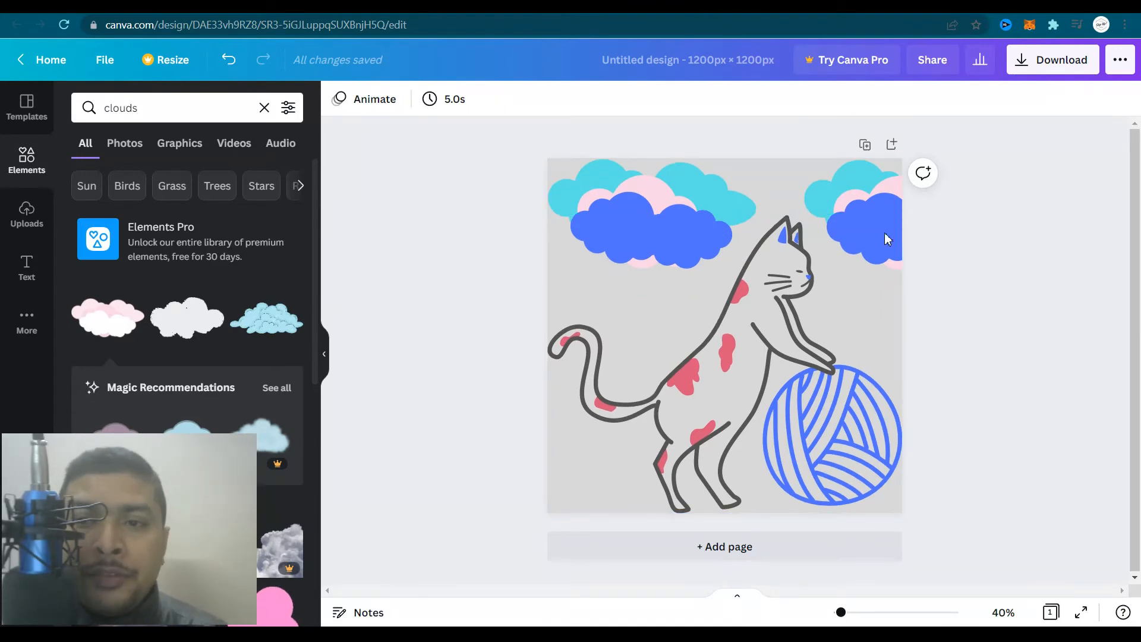
Download the 1200×1200 px cat artwork with PNG kept as the file type
click(1052, 59)
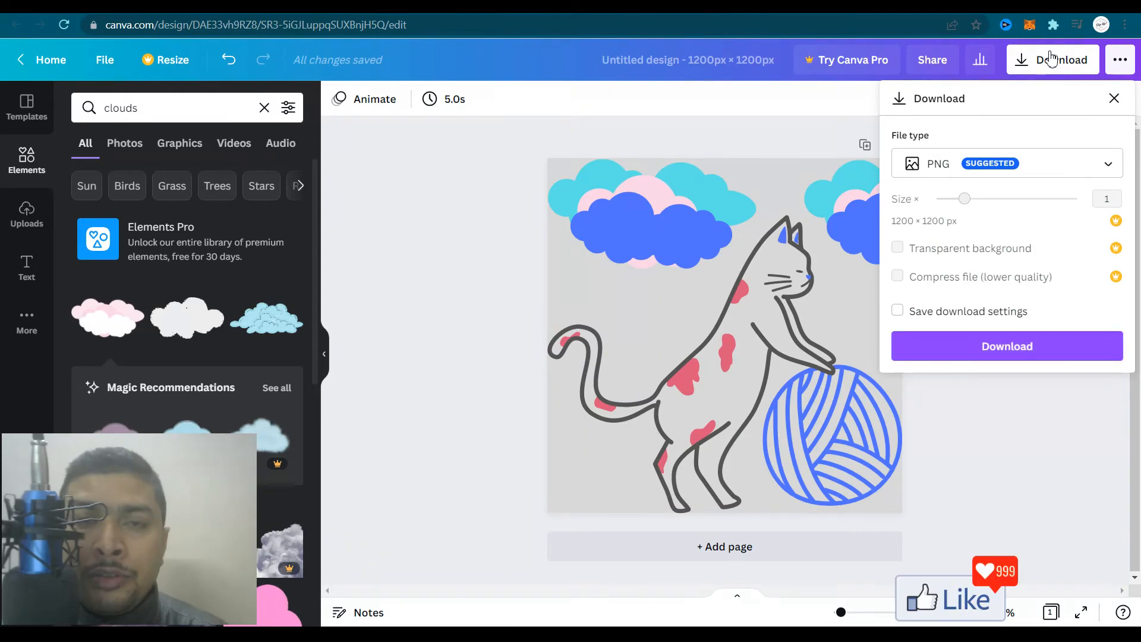
mouse_move(1083, 161)
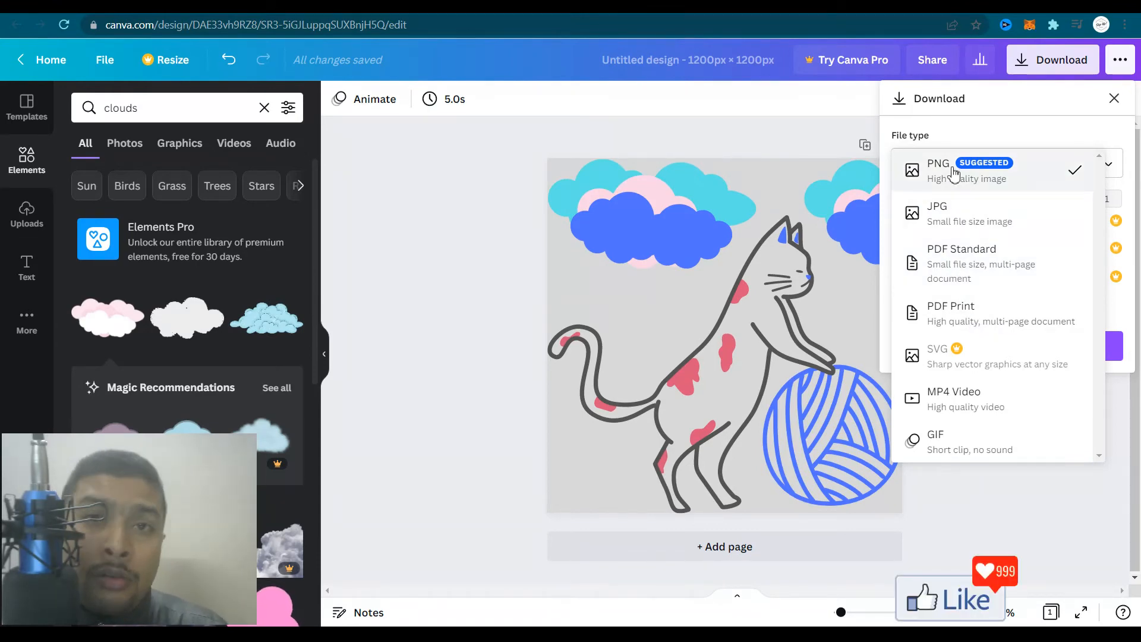
click(955, 169)
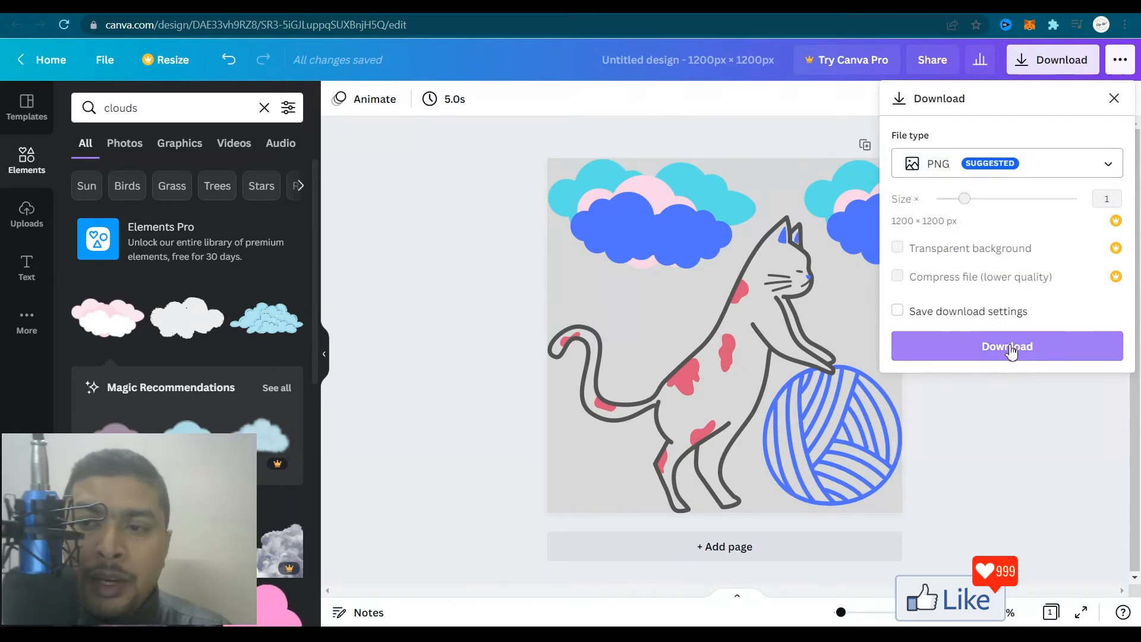
click(1007, 346)
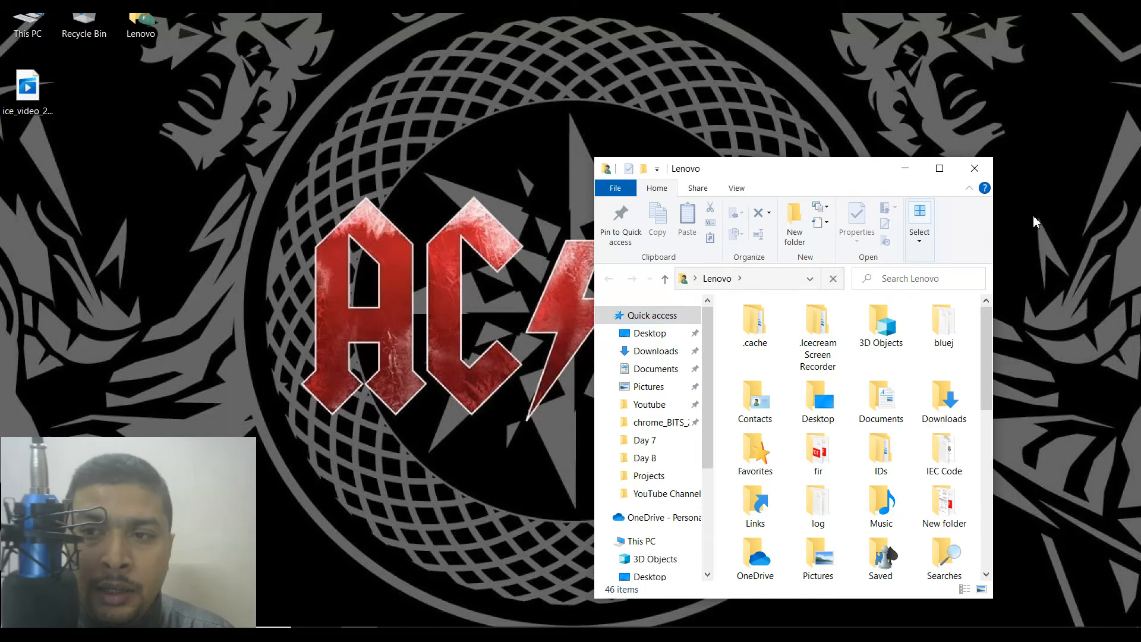
Maximize File Explorer and open the Downloads folder under Quick access
click(939, 168)
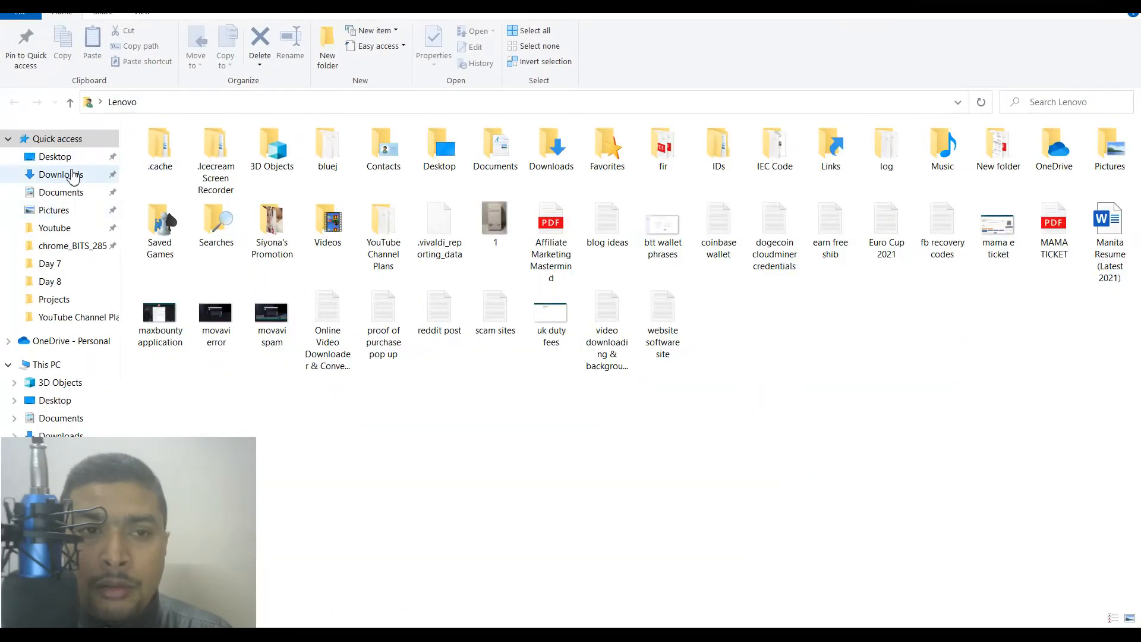
click(61, 174)
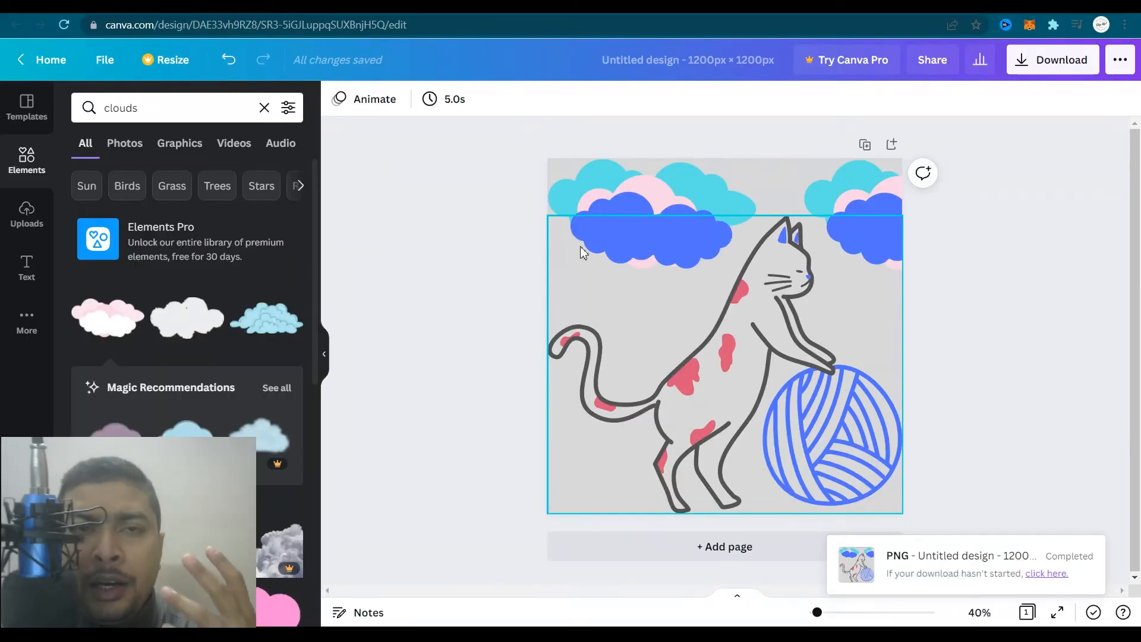
mouse_move(527, 211)
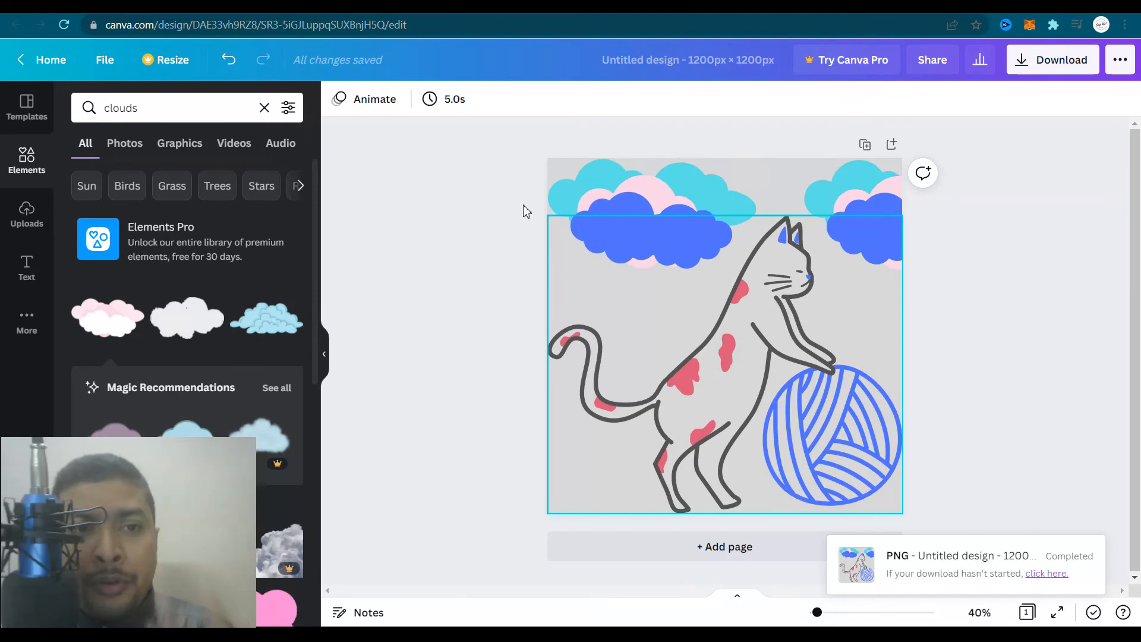
Search Canva's Elements panel for 'penguin'
click(264, 108)
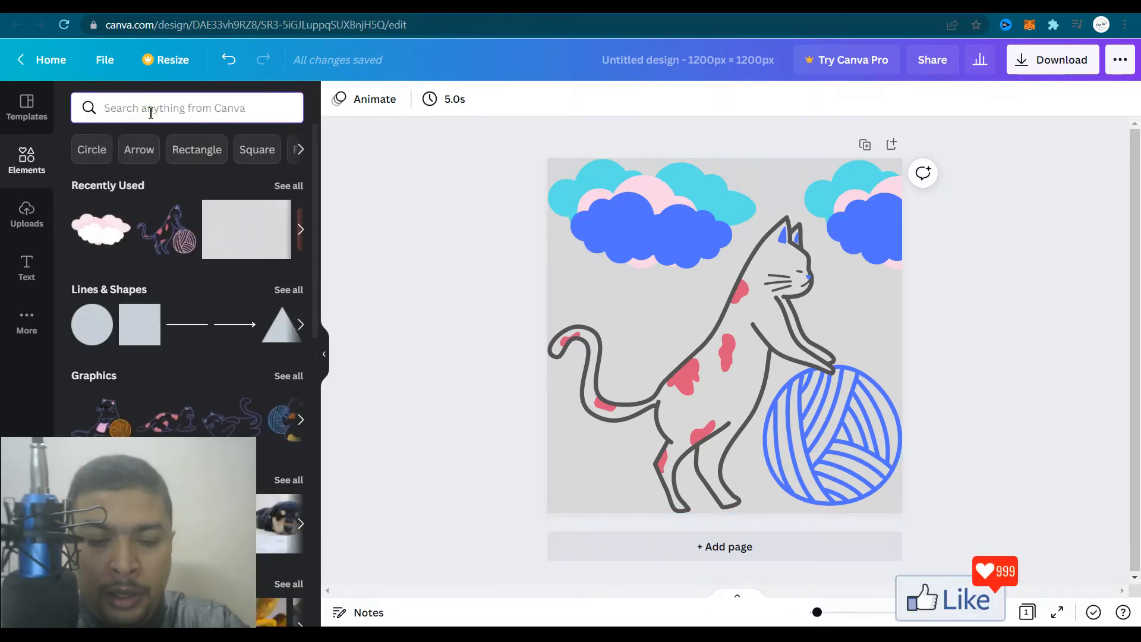
text(penguin)
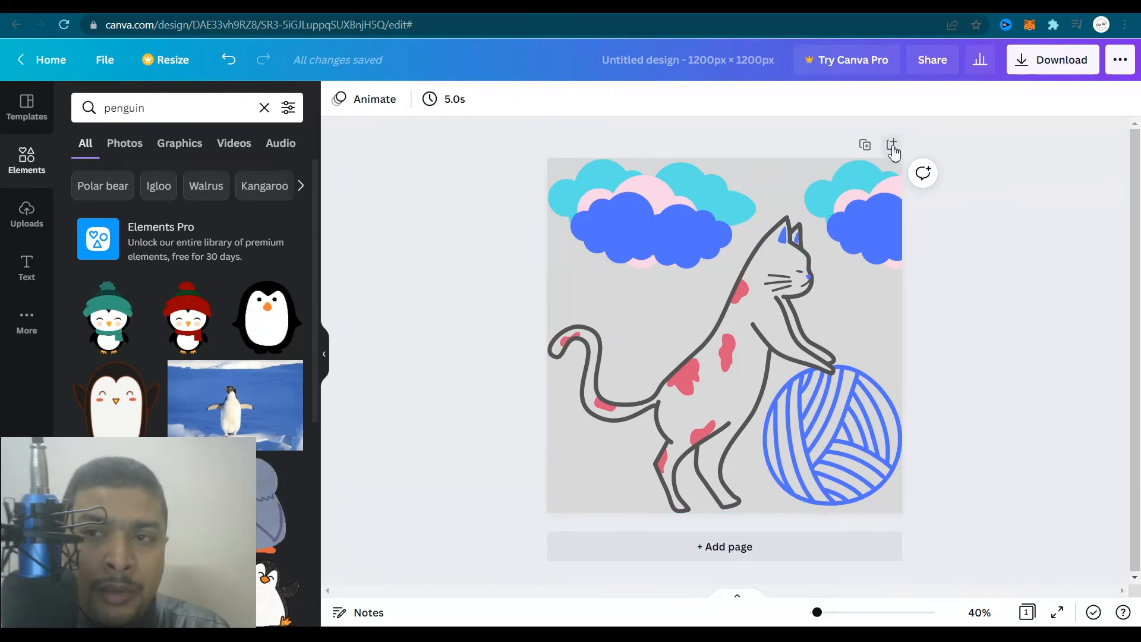
Add a second page and enlarge the cartoon penguin graphic on it
click(892, 145)
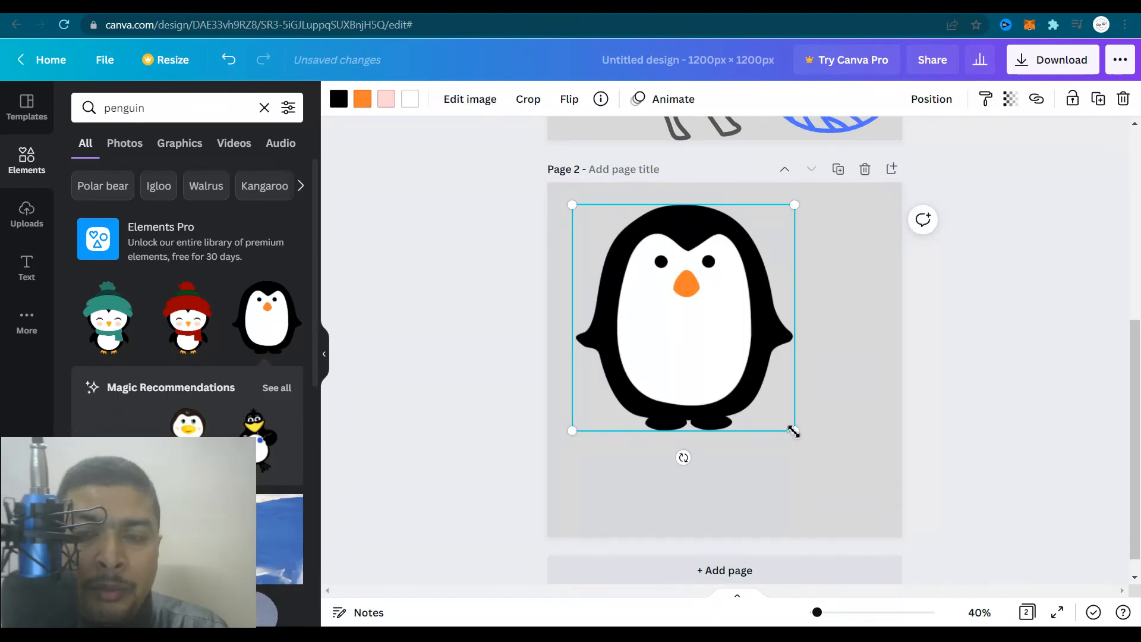
drag(794, 431, 822, 457)
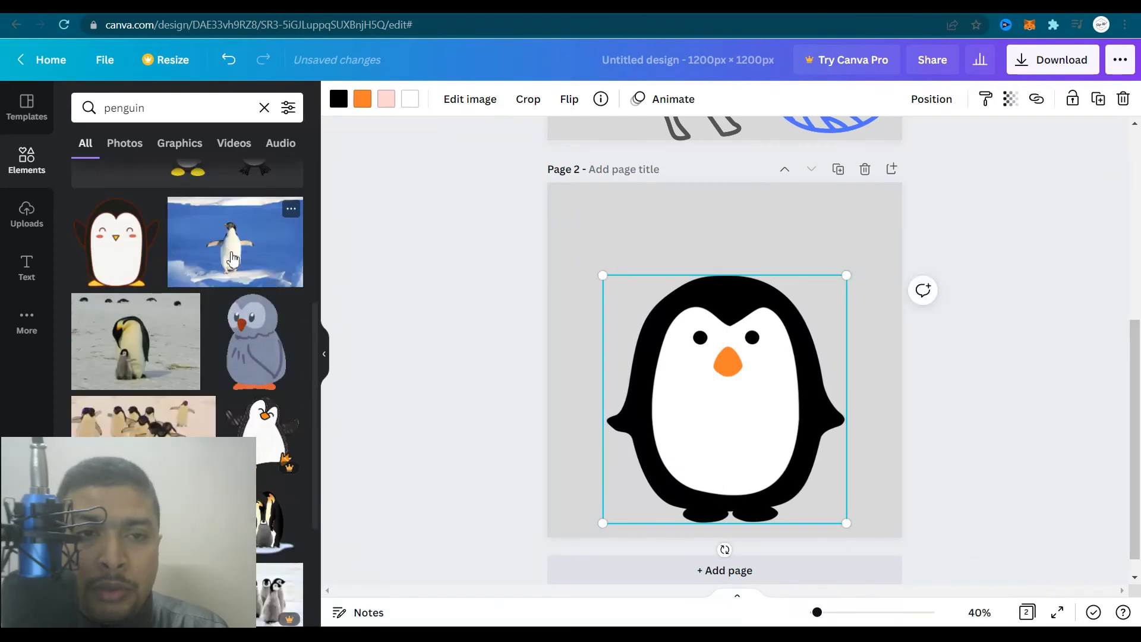
click(263, 108)
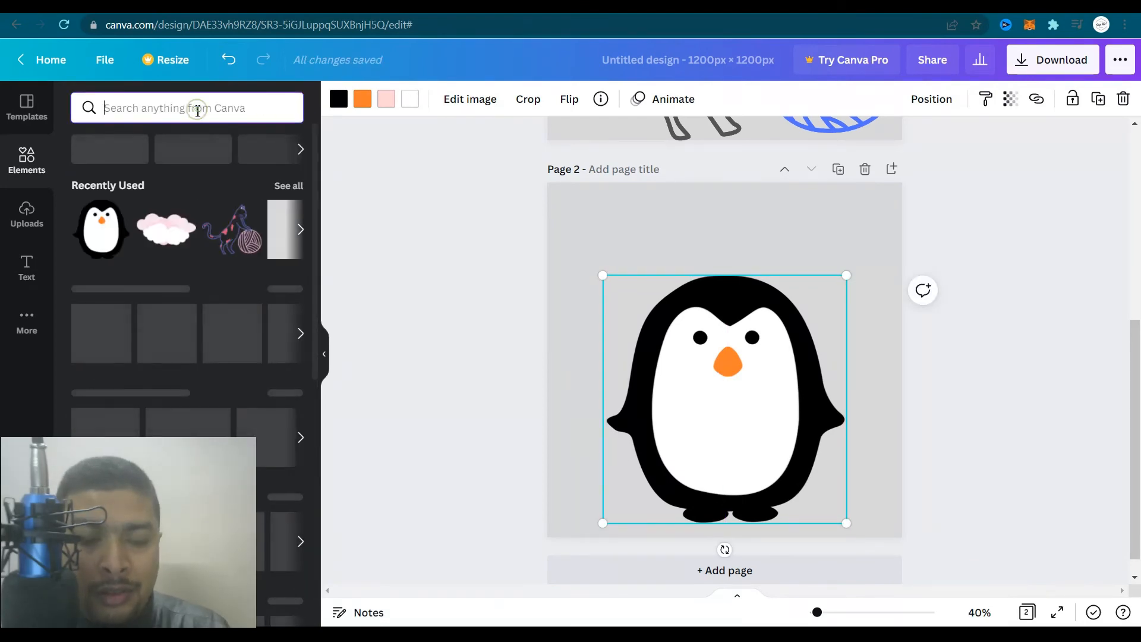
Search for 'tie' and place the red bow tie on the penguin's chest
text(tie)
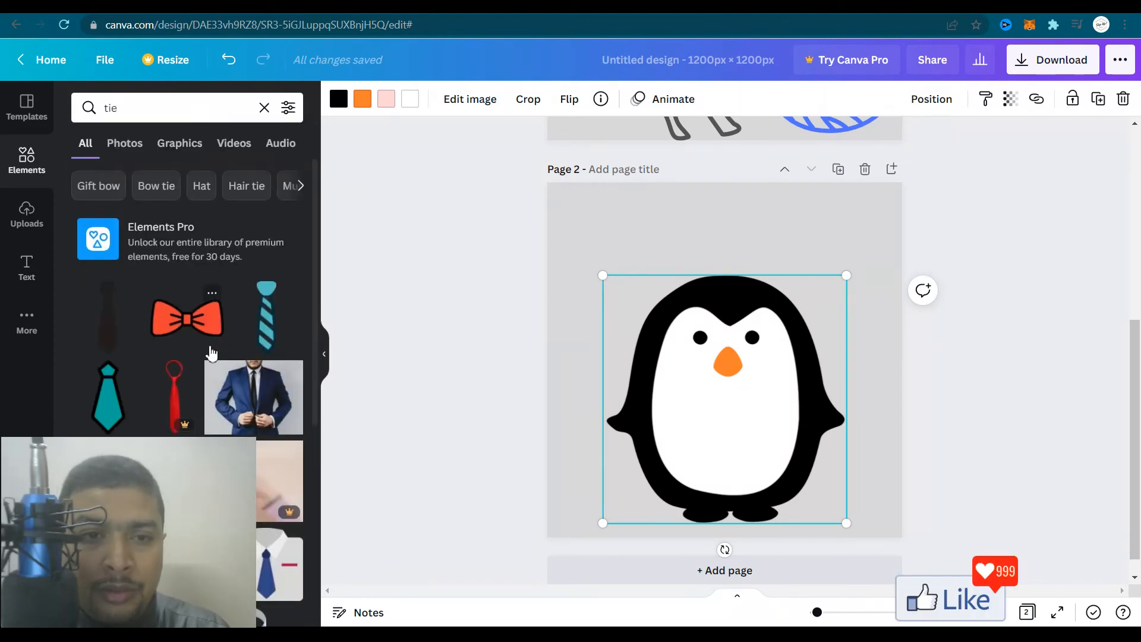
drag(186, 314, 724, 404)
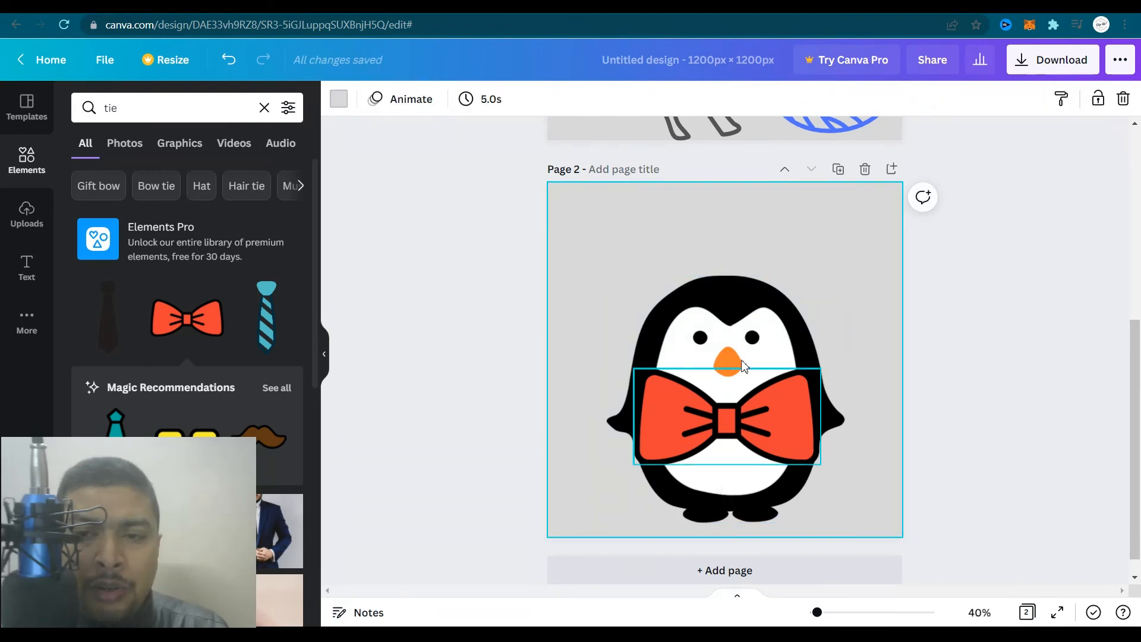
mouse_move(673, 405)
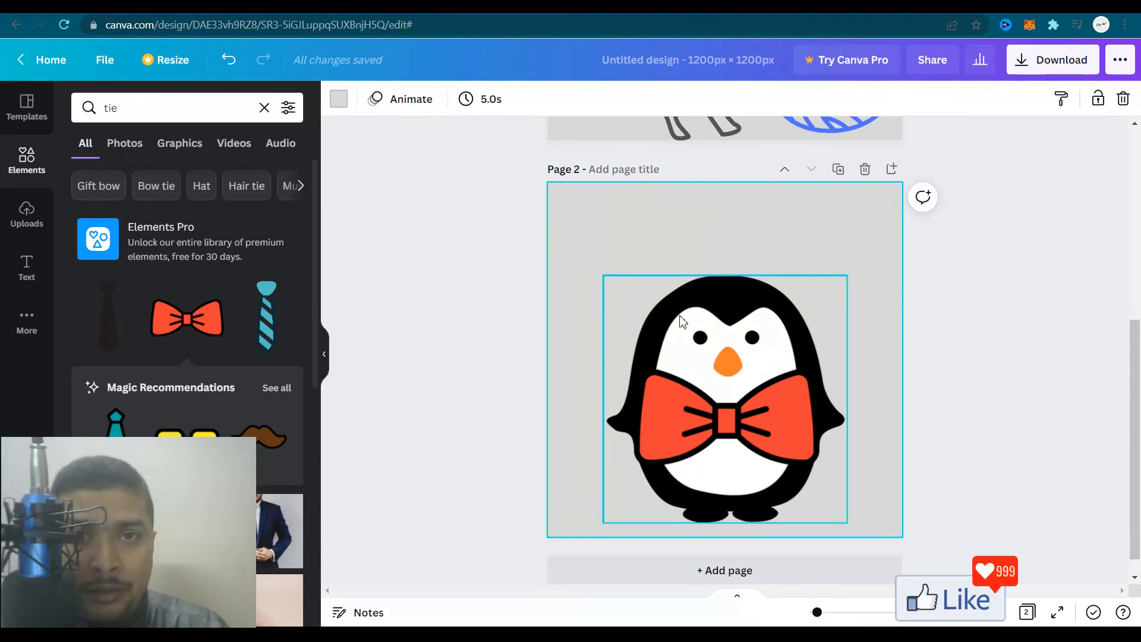
click(555, 400)
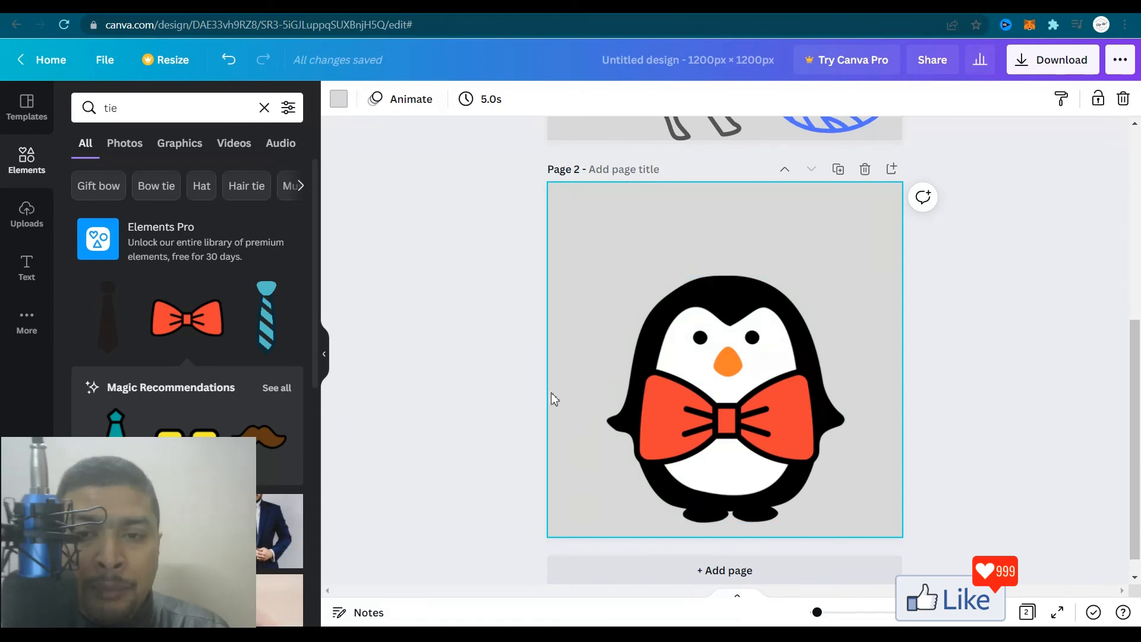